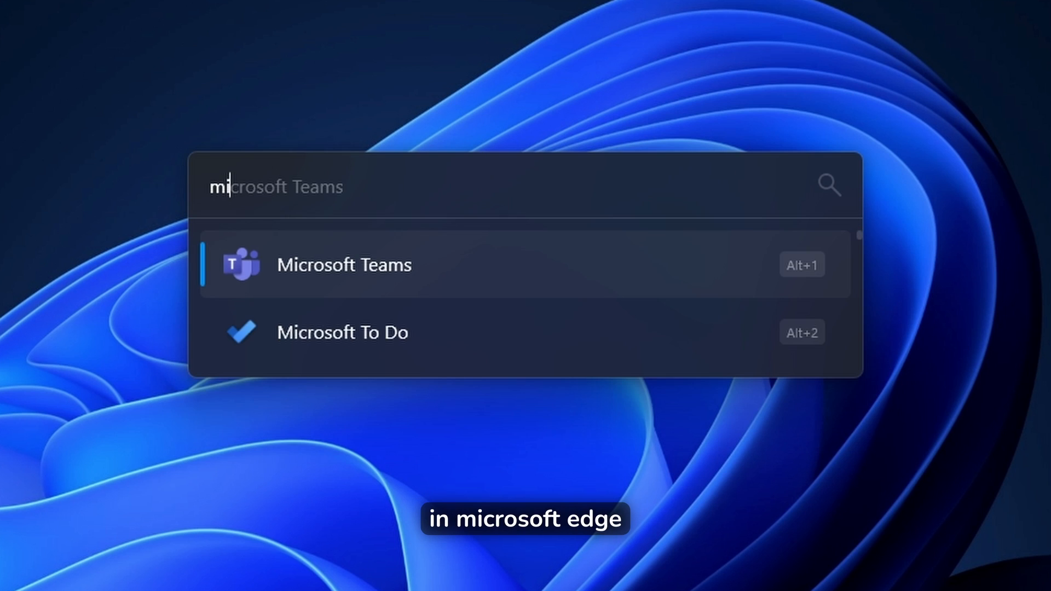
# Step: Launch Edge from the Flow Launcher results, then dismiss the browser window
pyautogui.click(344, 265)
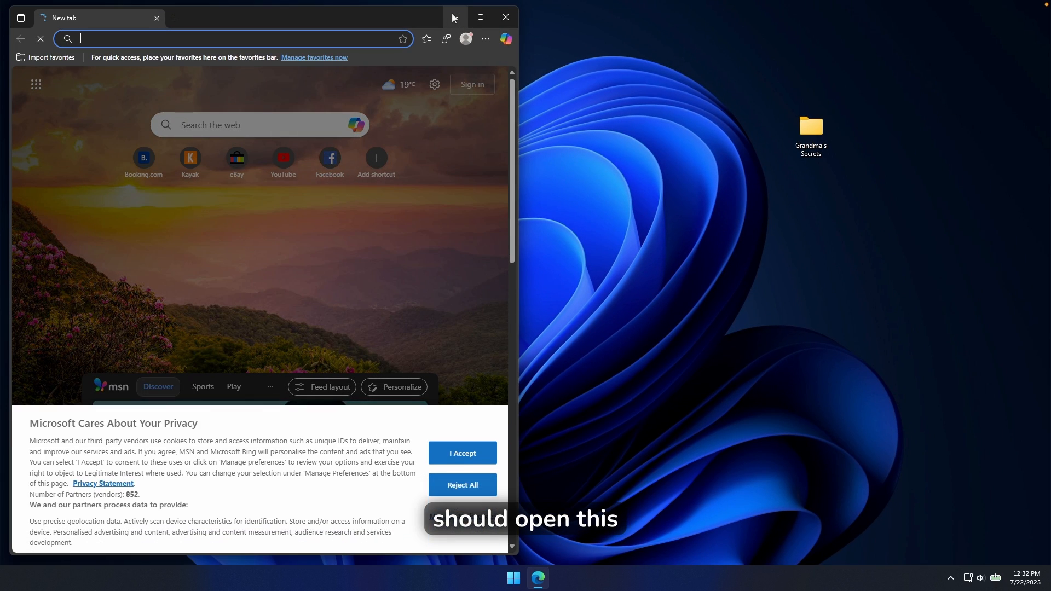
pyautogui.click(506, 17)
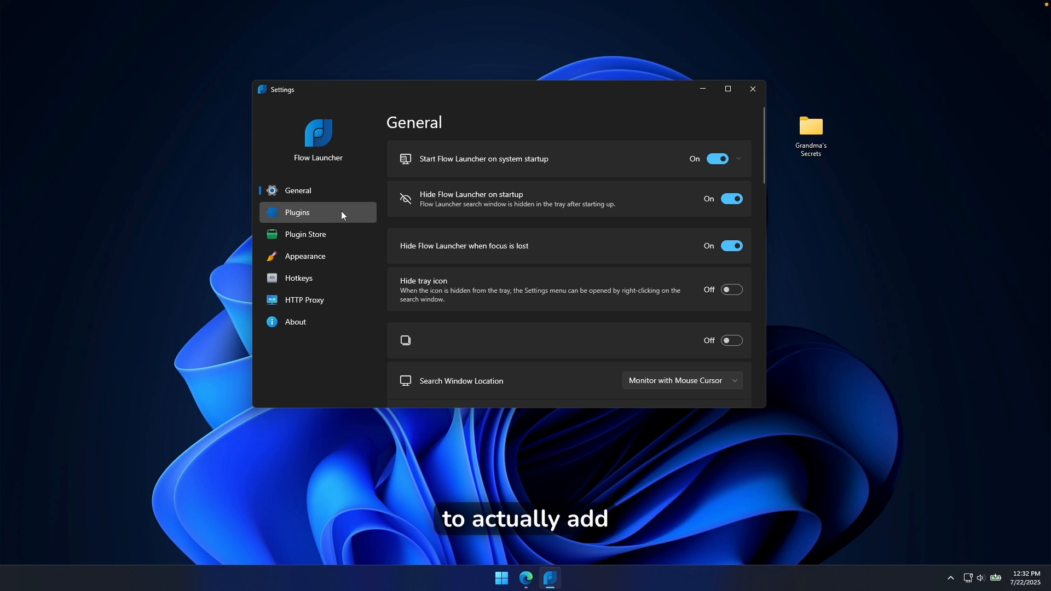
# Step: View the installed plugins page in Flow Launcher settings
pyautogui.click(297, 213)
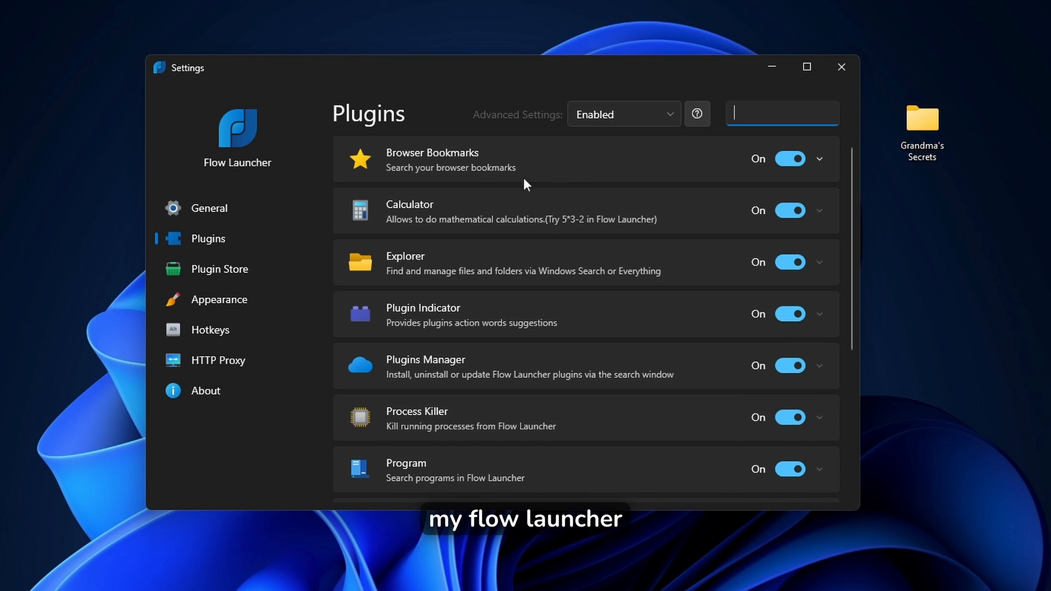
pyautogui.moveTo(499, 232)
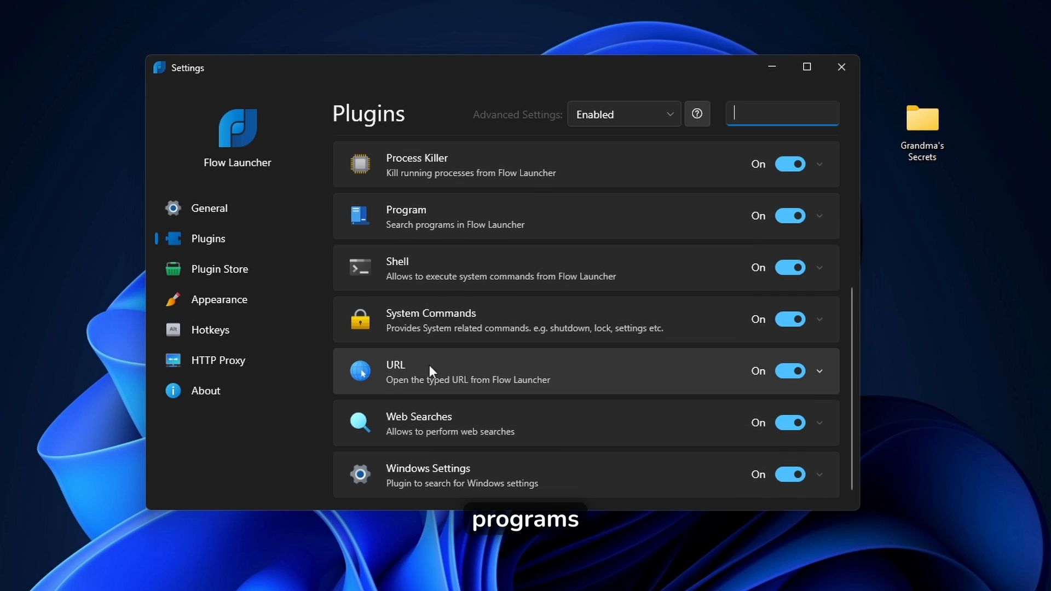
pyautogui.moveTo(455, 474)
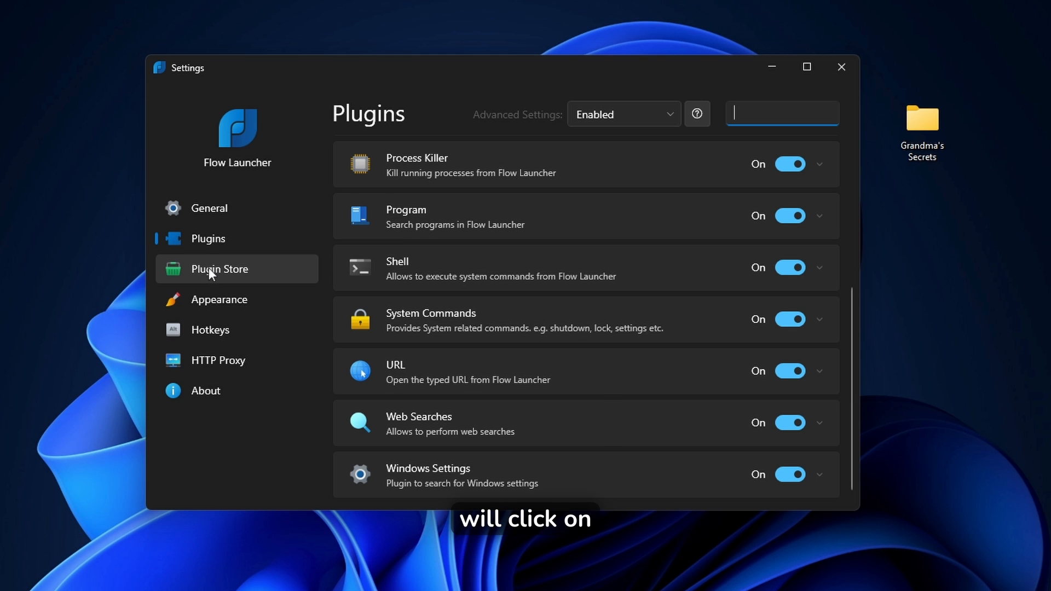
# Step: Browse the Plugin Store's community plugins, then move to the Appearance settings
pyautogui.click(219, 269)
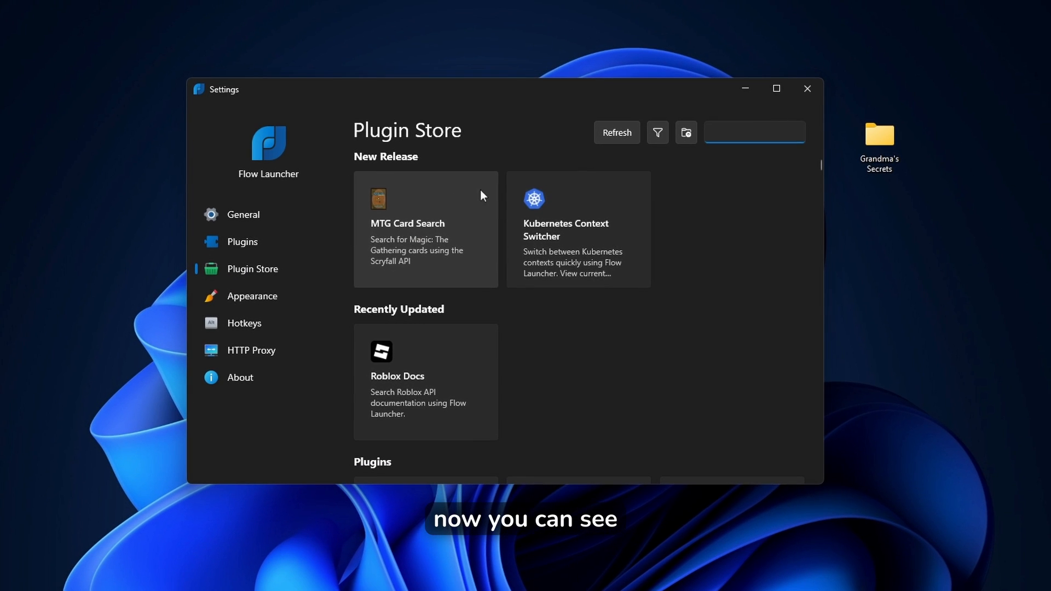
pyautogui.scroll(-3)
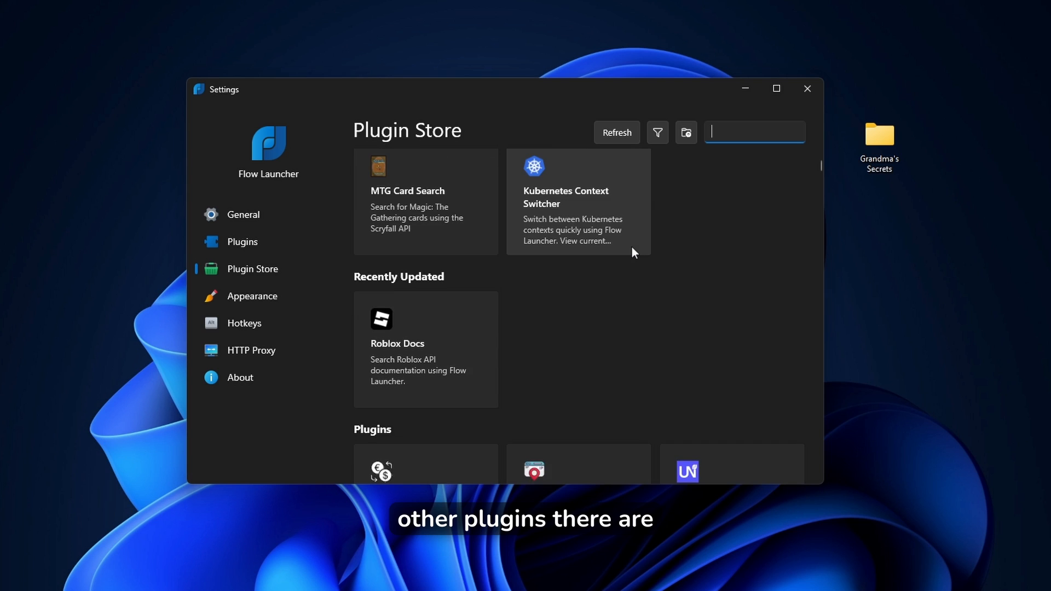
pyautogui.scroll(-3)
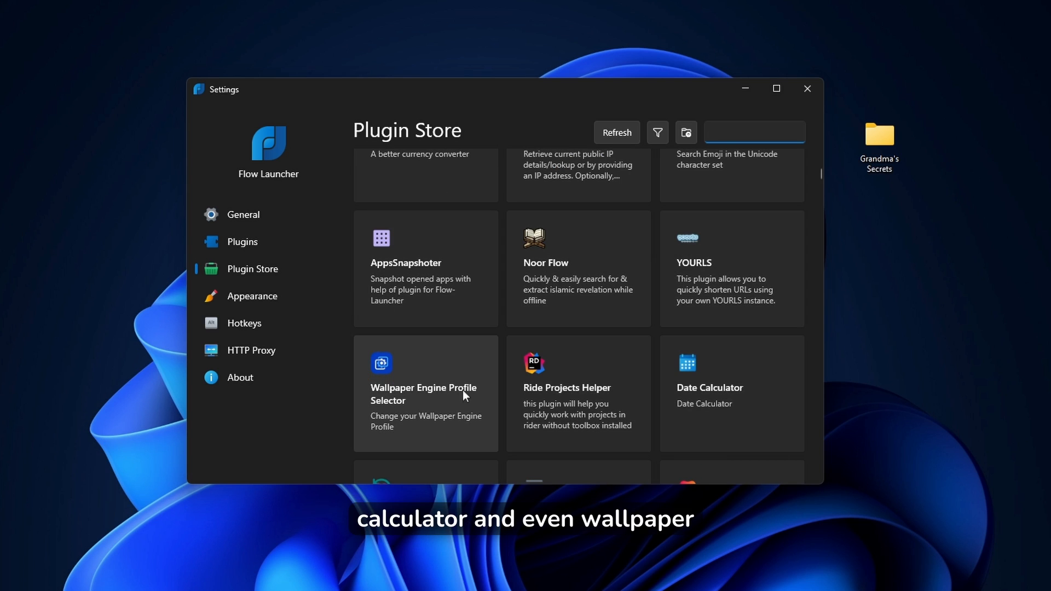
pyautogui.moveTo(468, 371)
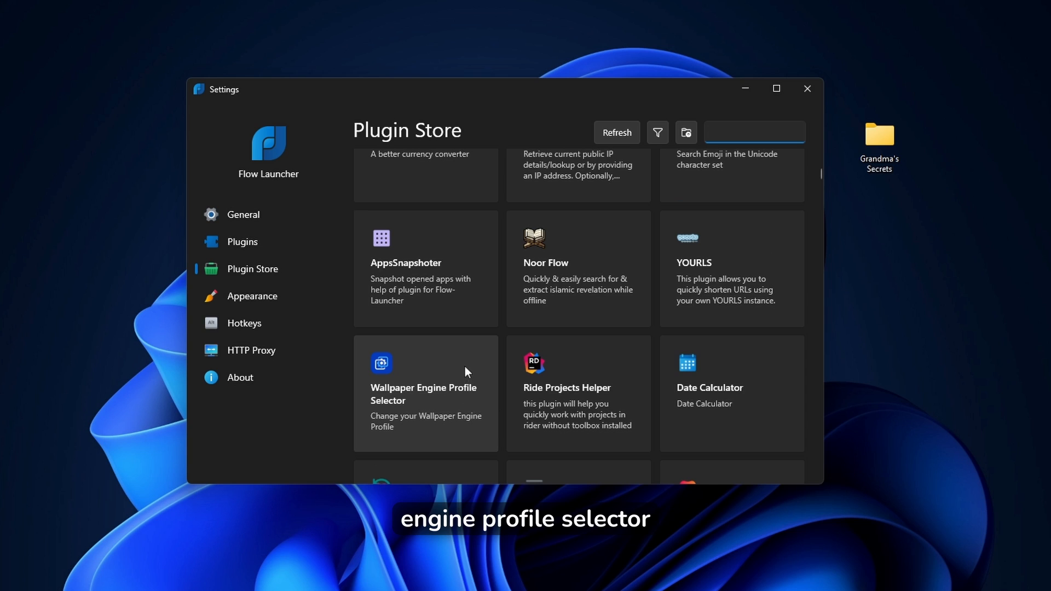
pyautogui.scroll(-3)
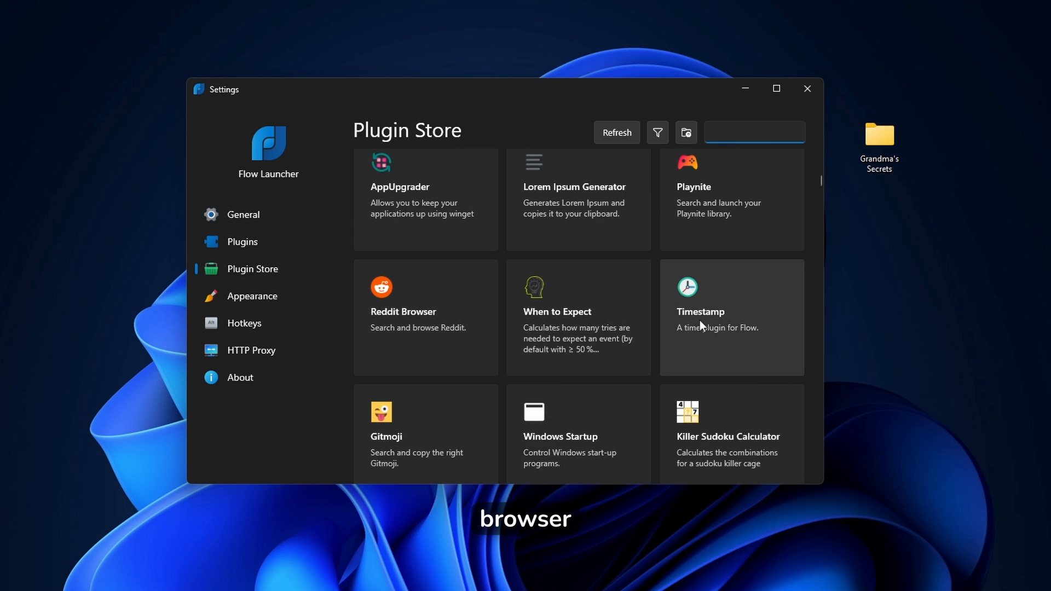
pyautogui.scroll(-3)
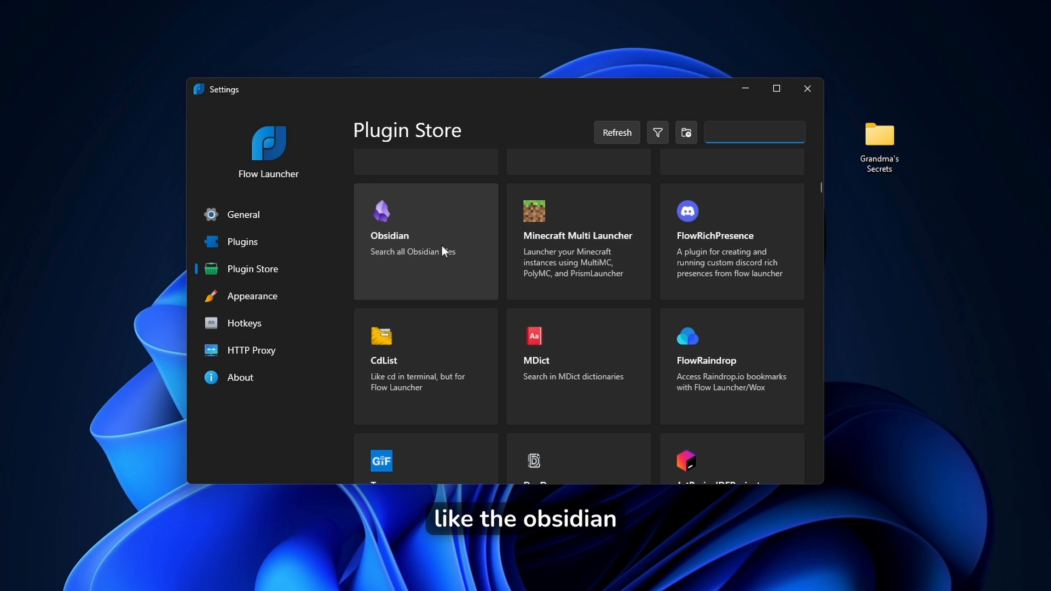
pyautogui.click(252, 295)
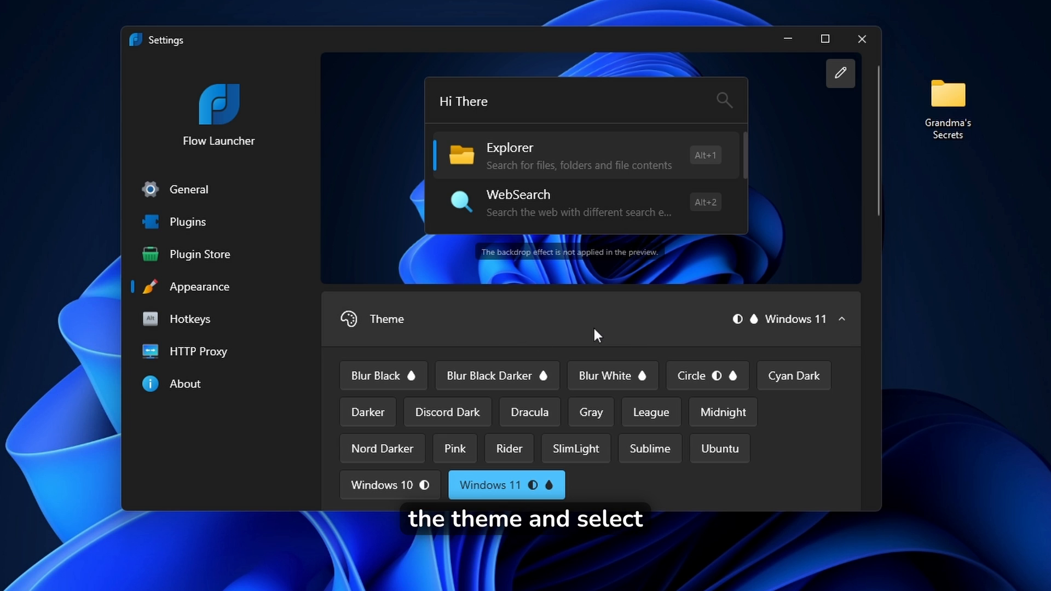
pyautogui.moveTo(465, 417)
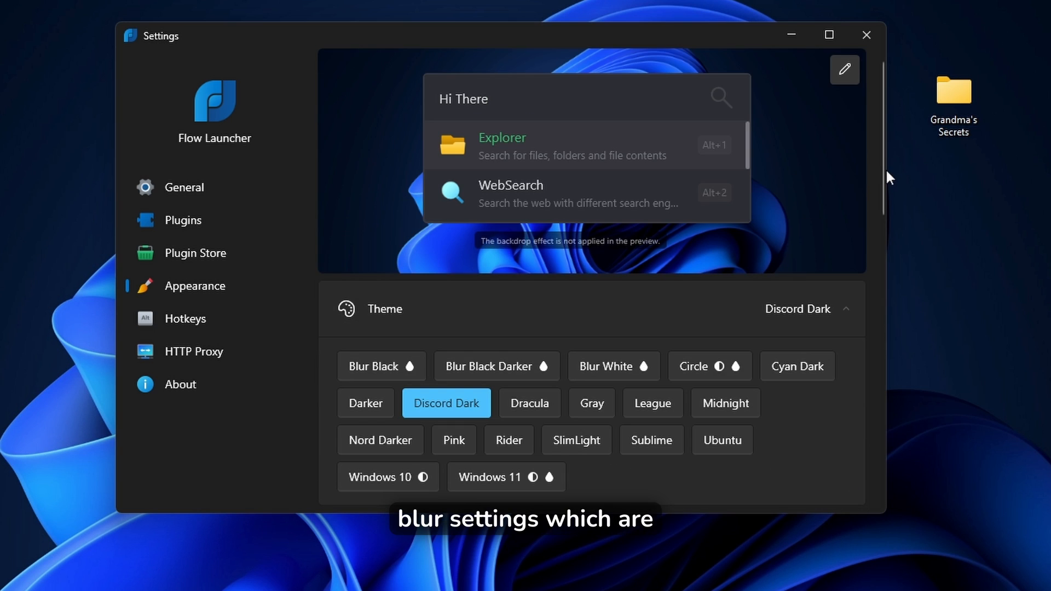
# Step: Set Flow Launcher's theme back to Windows 11 with an Acrylic backdrop
pyautogui.scroll(-3)
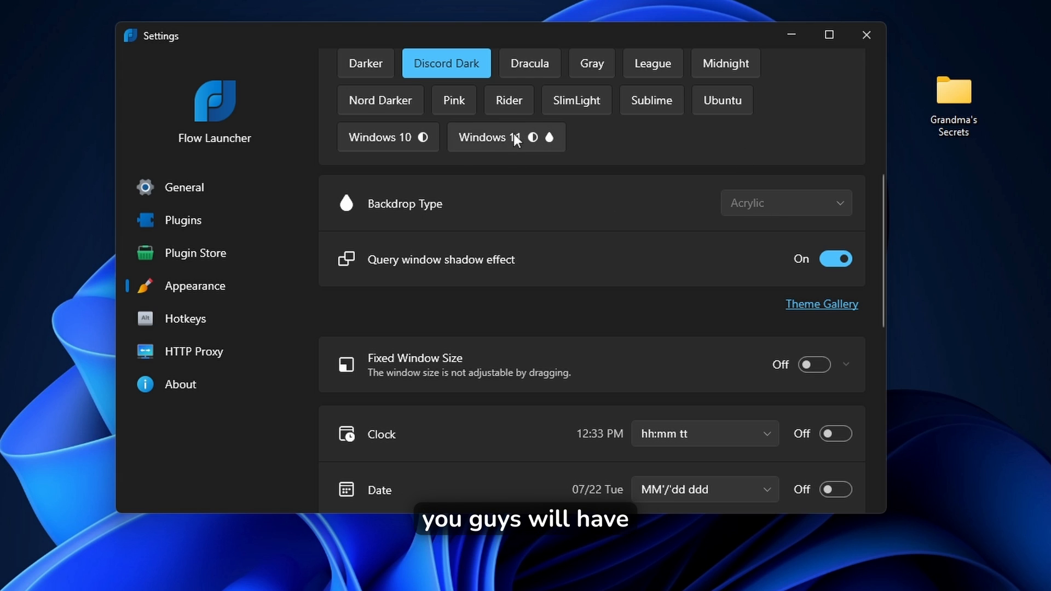
pyautogui.click(506, 138)
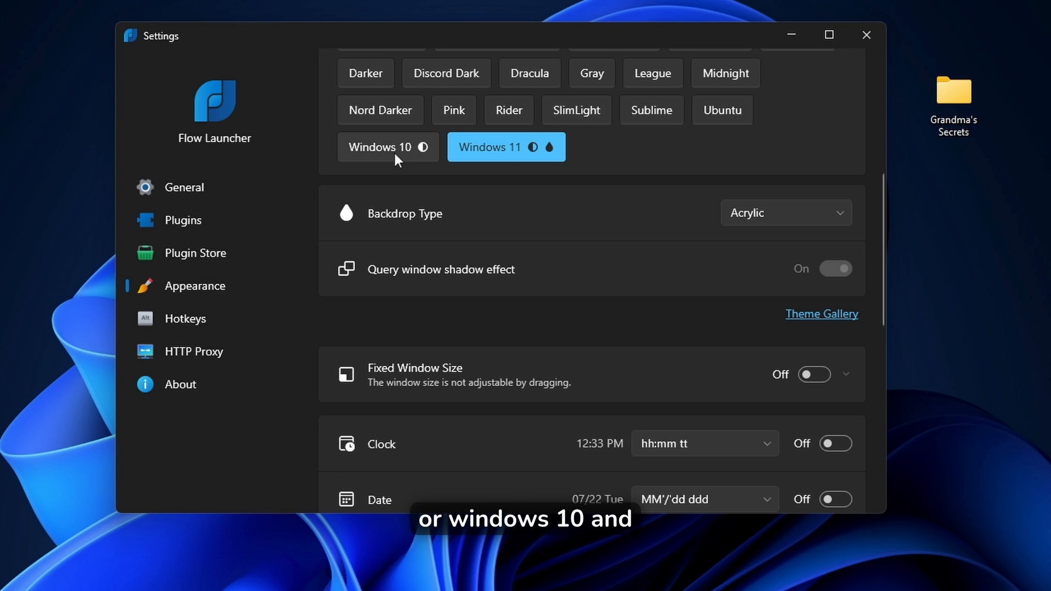
pyautogui.click(787, 213)
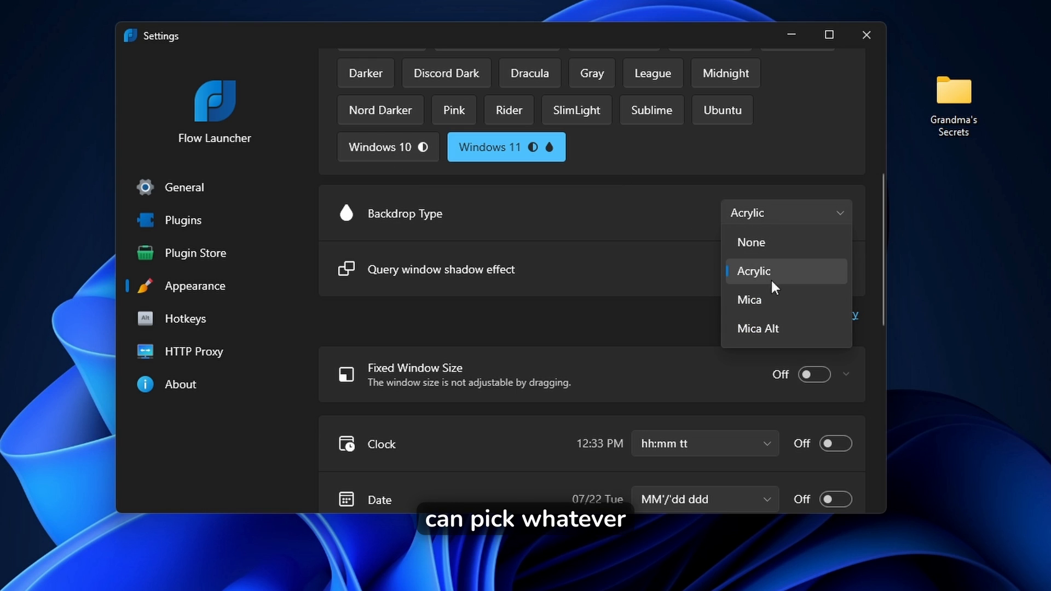
pyautogui.click(758, 329)
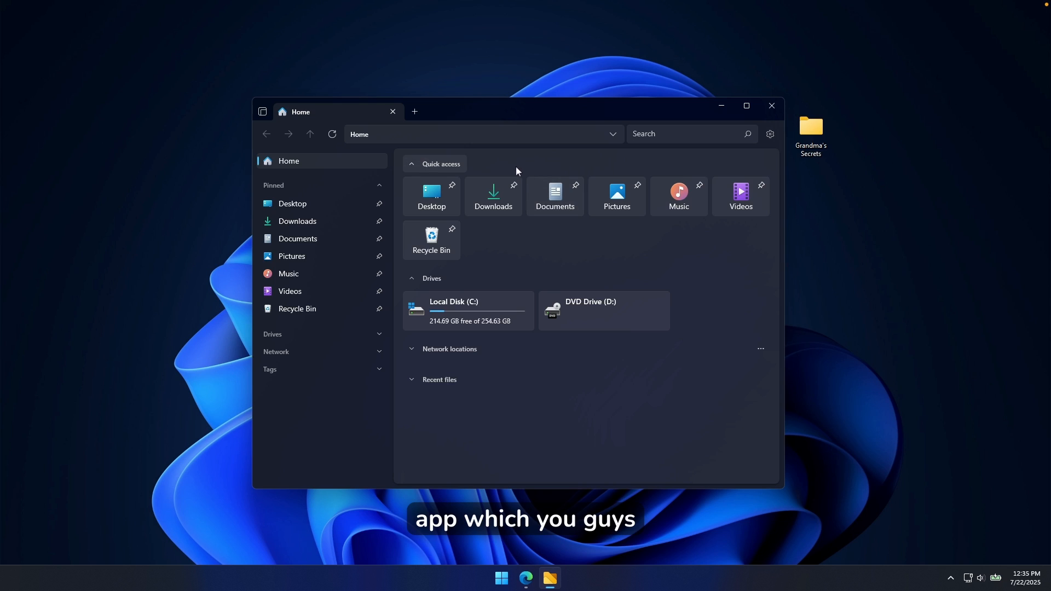
pyautogui.moveTo(494, 167)
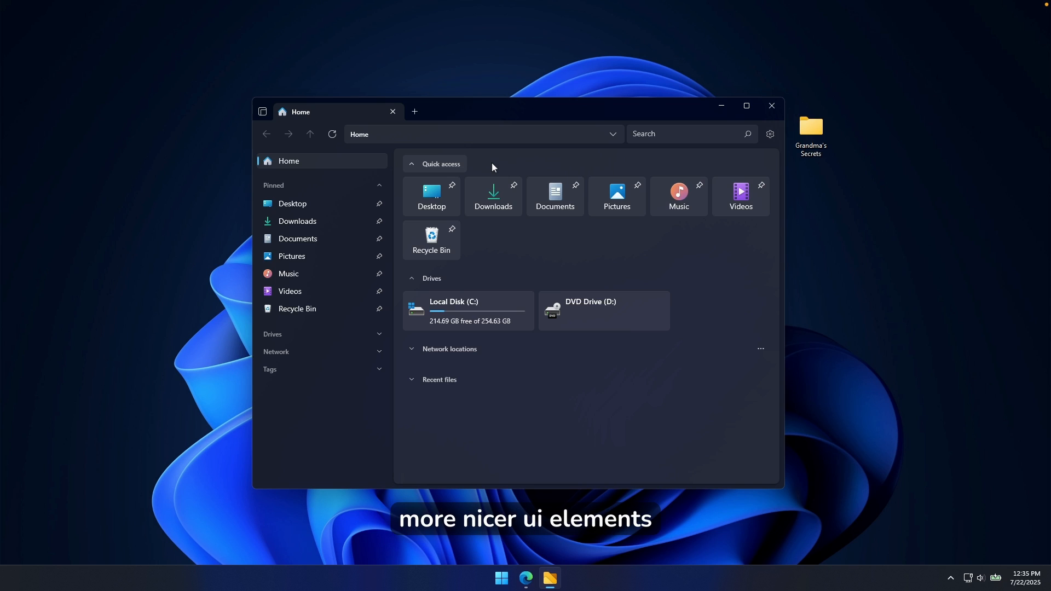
pyautogui.moveTo(484, 160)
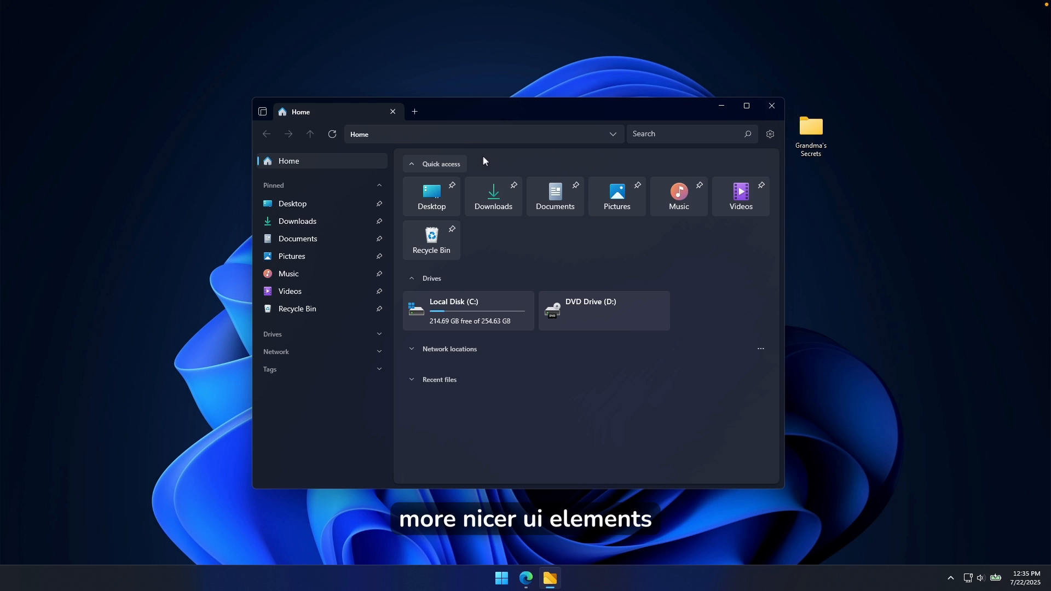
pyautogui.moveTo(419, 103)
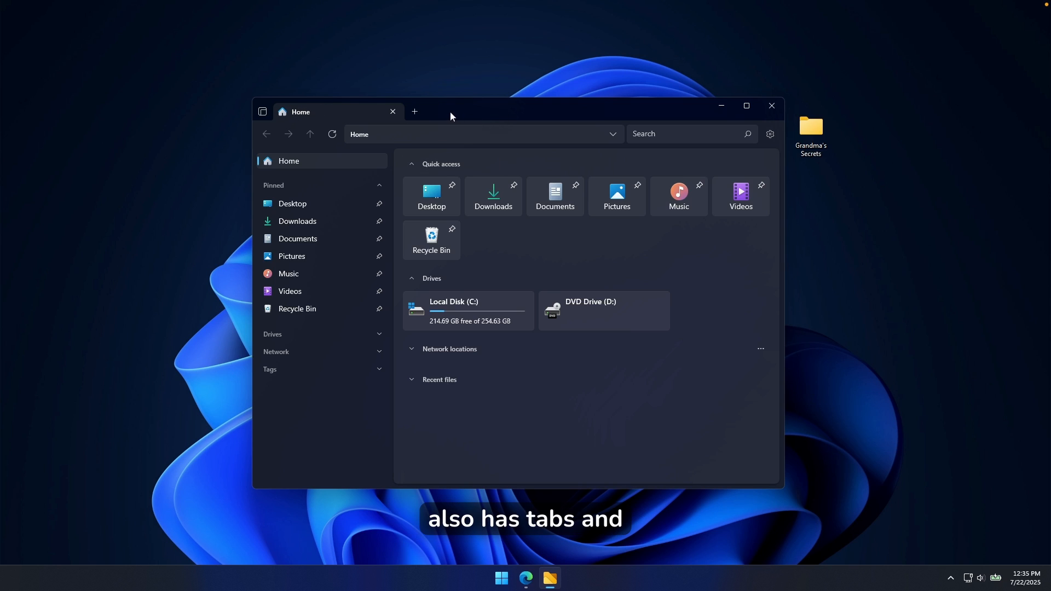
# Step: Add a second Files tab on Downloads with the details pane shown beside the list
pyautogui.click(414, 111)
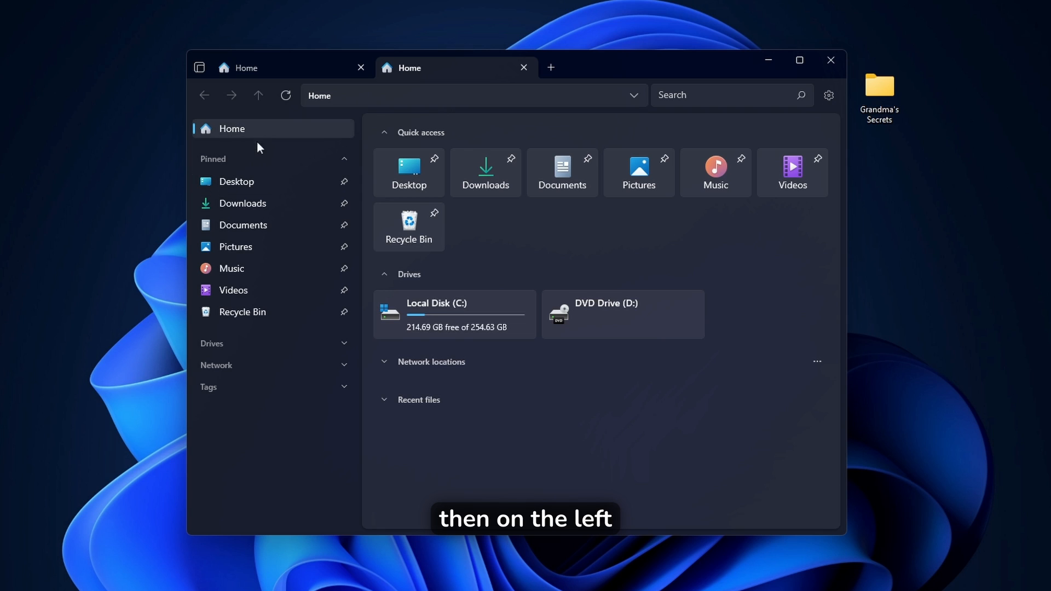
pyautogui.moveTo(274, 424)
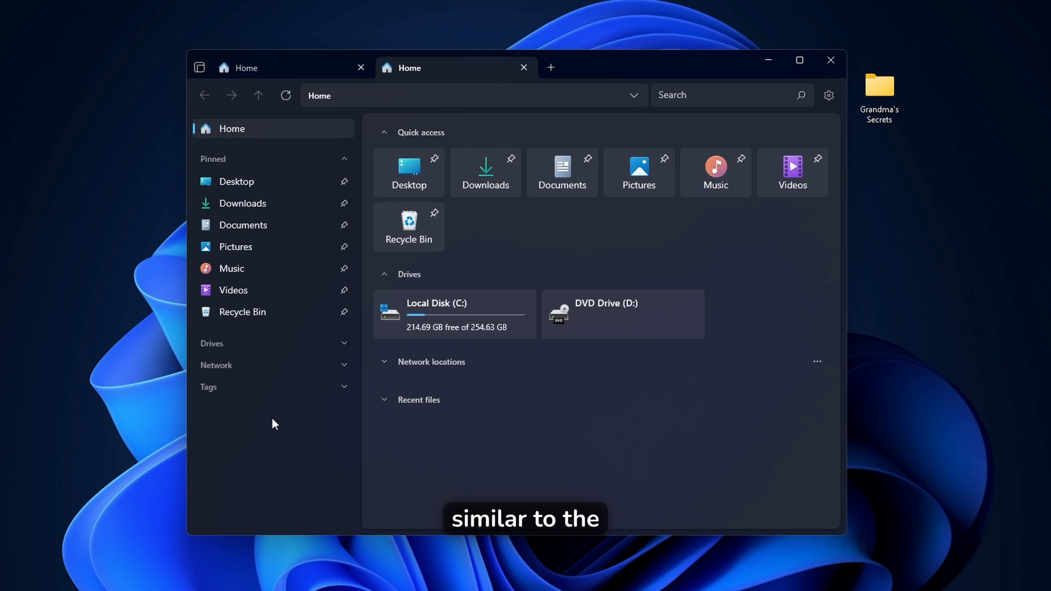
pyautogui.moveTo(263, 193)
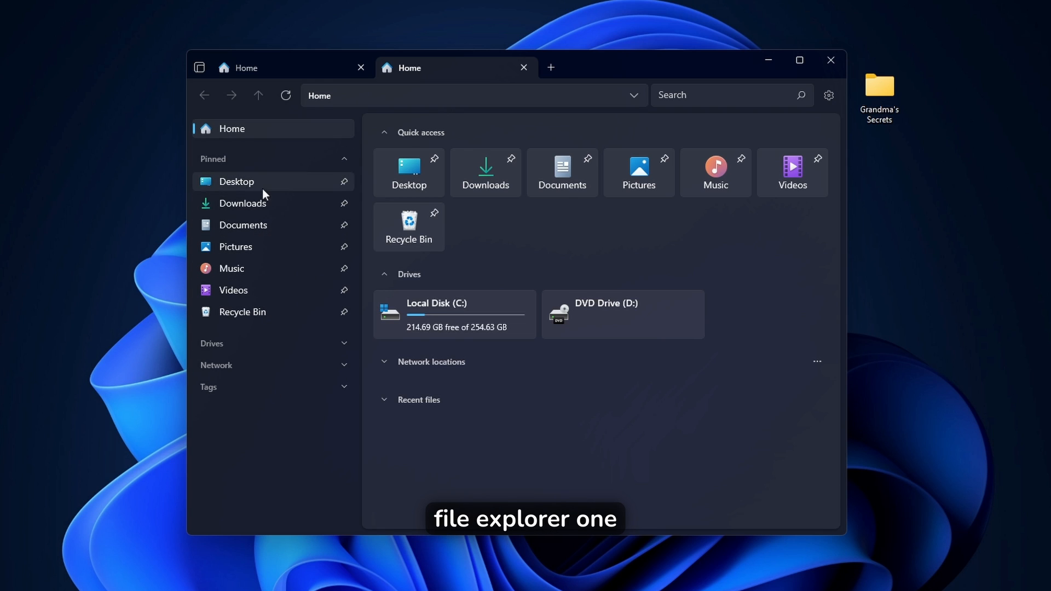
pyautogui.click(244, 204)
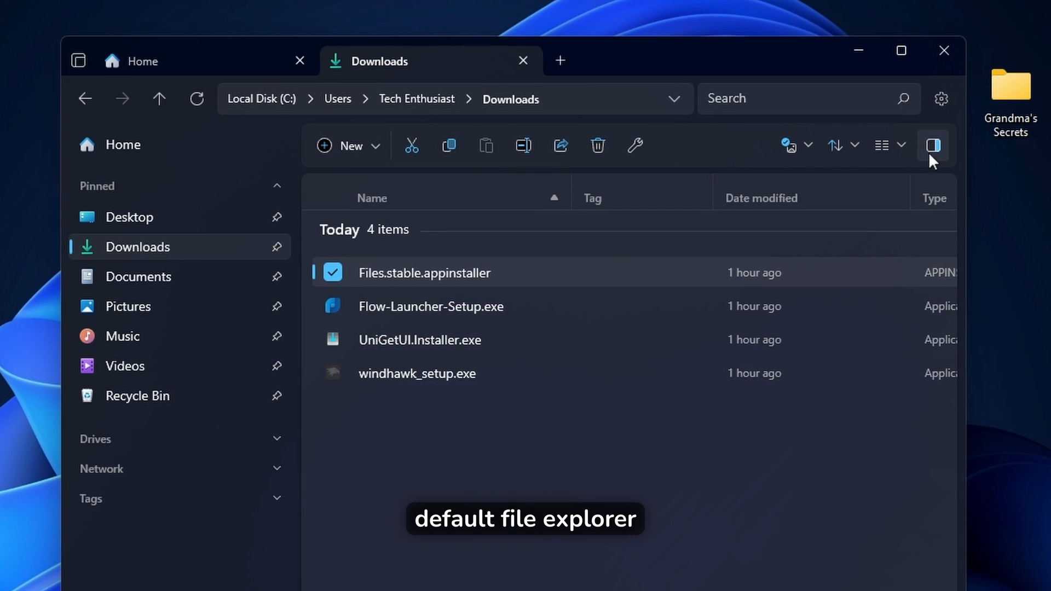
pyautogui.click(935, 145)
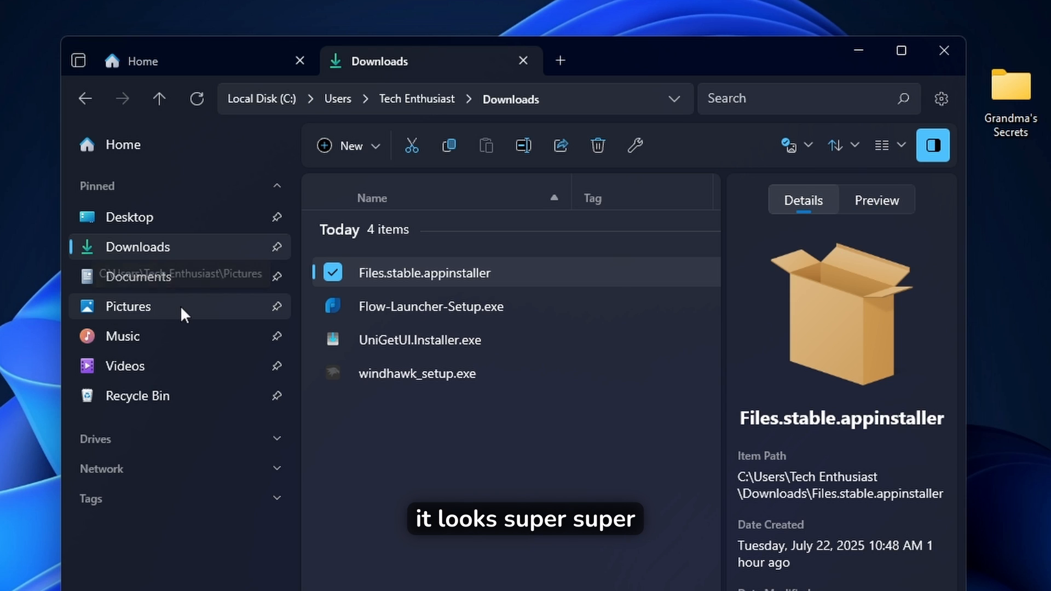
pyautogui.click(941, 98)
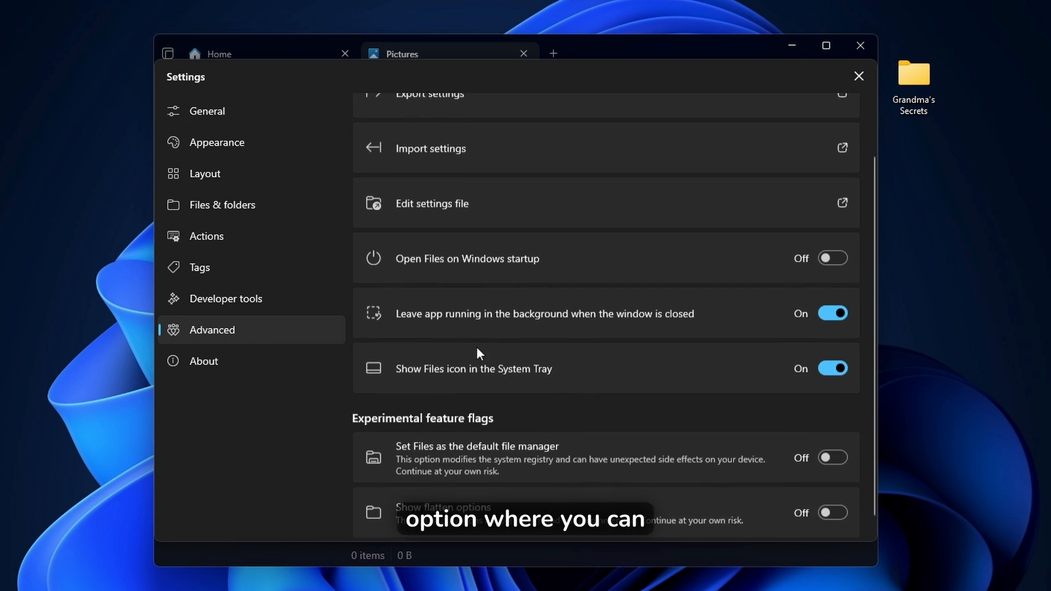
# Step: In Files Appearance settings, set the backdrop to Thin Acrylic, keep the Default theme, and close settings
pyautogui.scroll(-3)
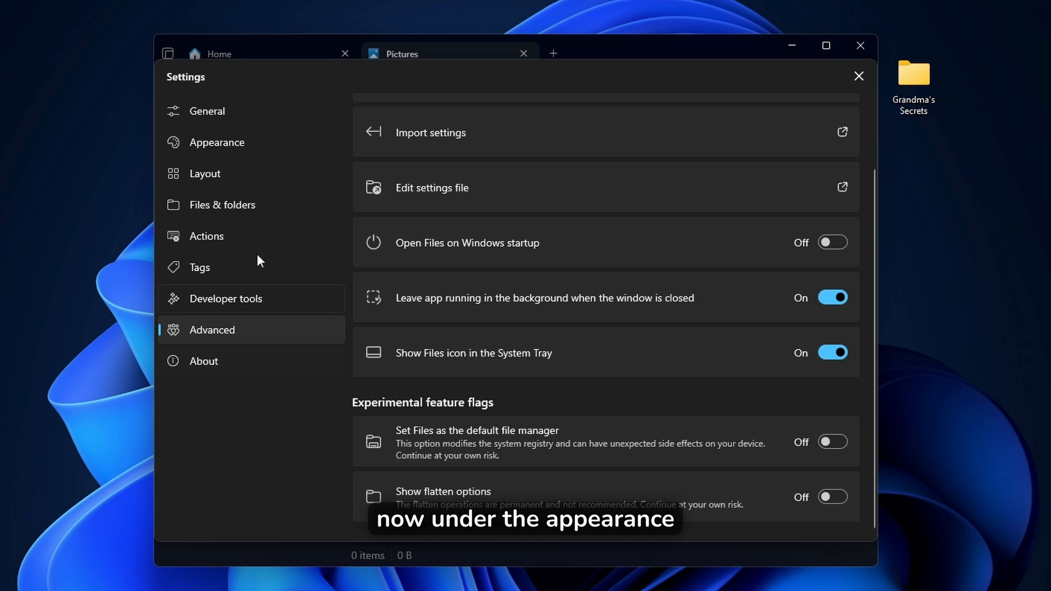
pyautogui.click(216, 142)
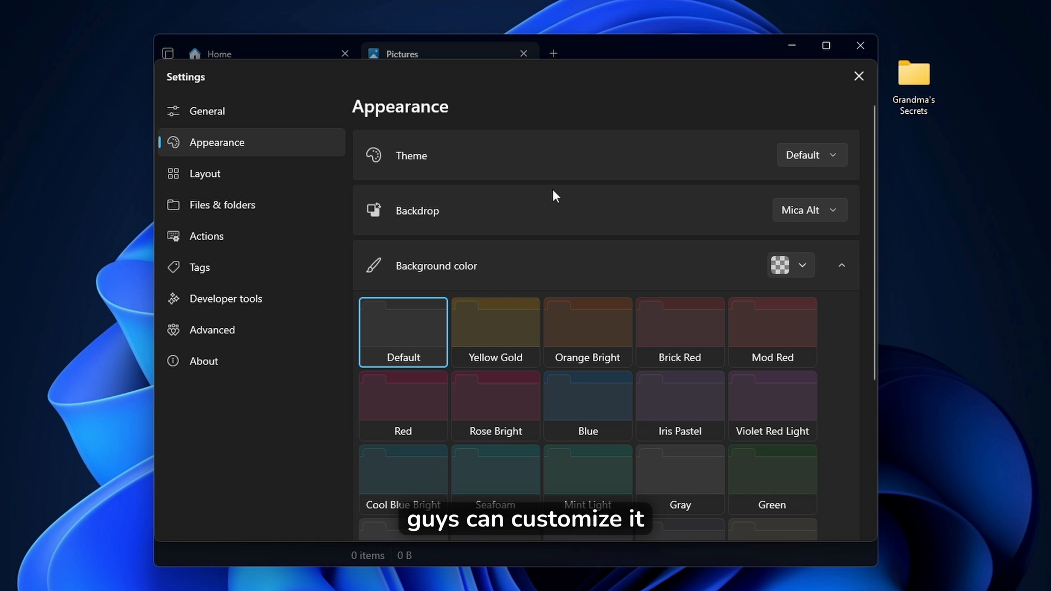
pyautogui.moveTo(372, 222)
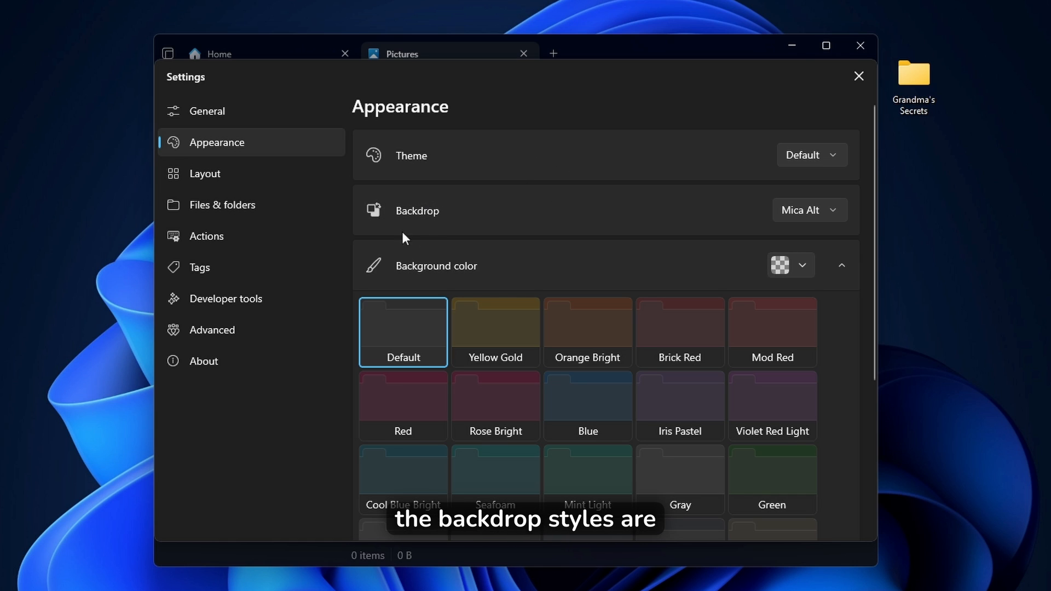
pyautogui.moveTo(480, 206)
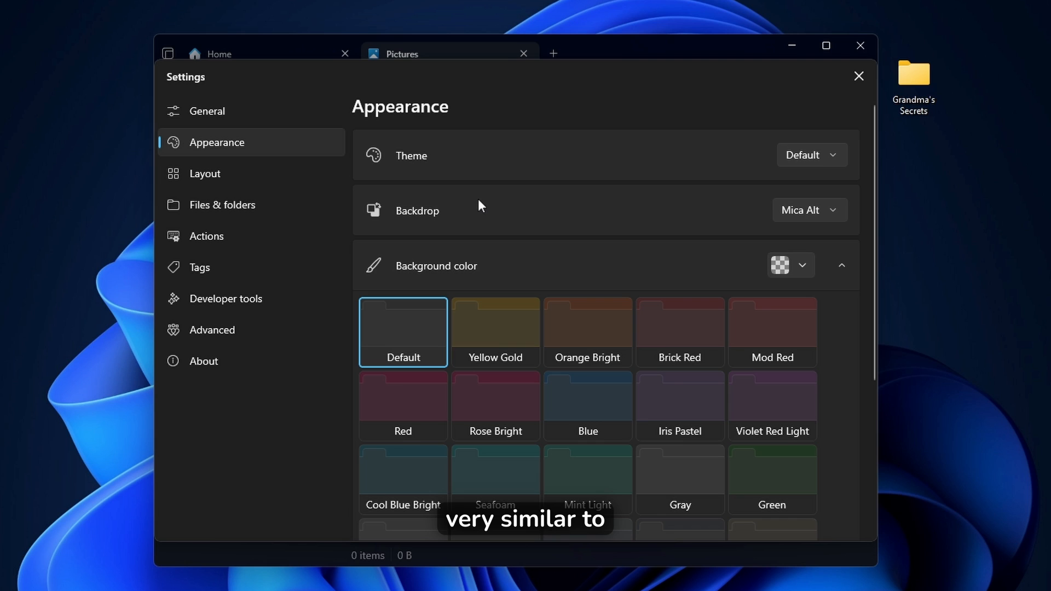
pyautogui.moveTo(664, 221)
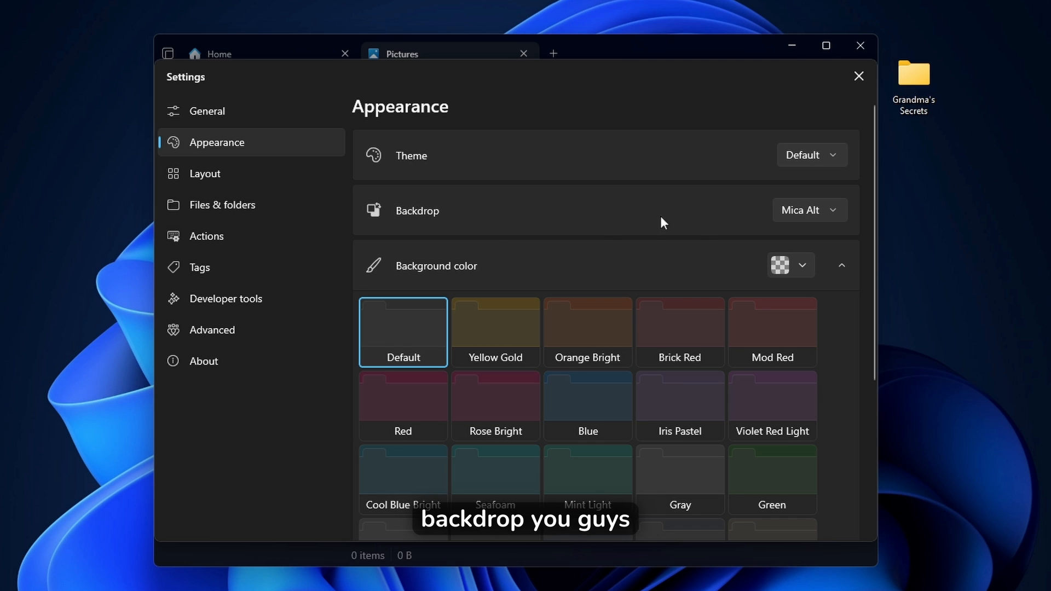
pyautogui.click(810, 209)
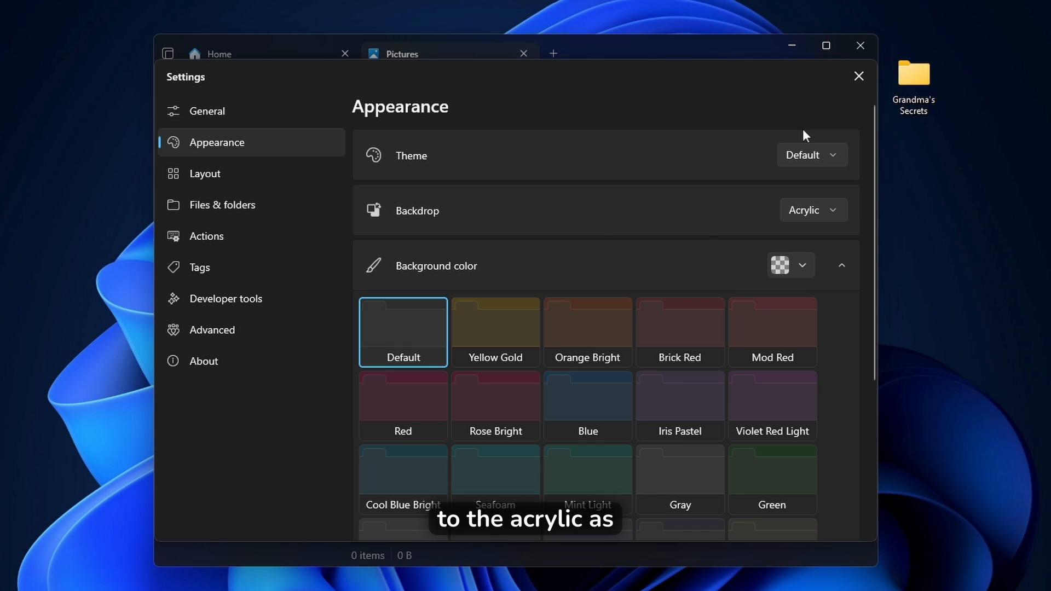
pyautogui.click(812, 209)
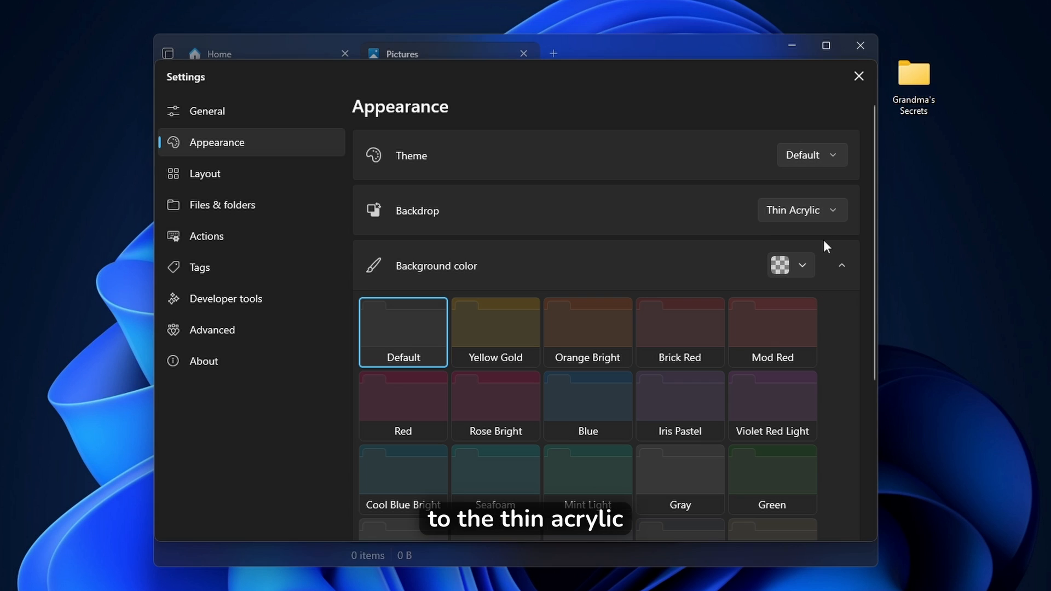
pyautogui.click(811, 156)
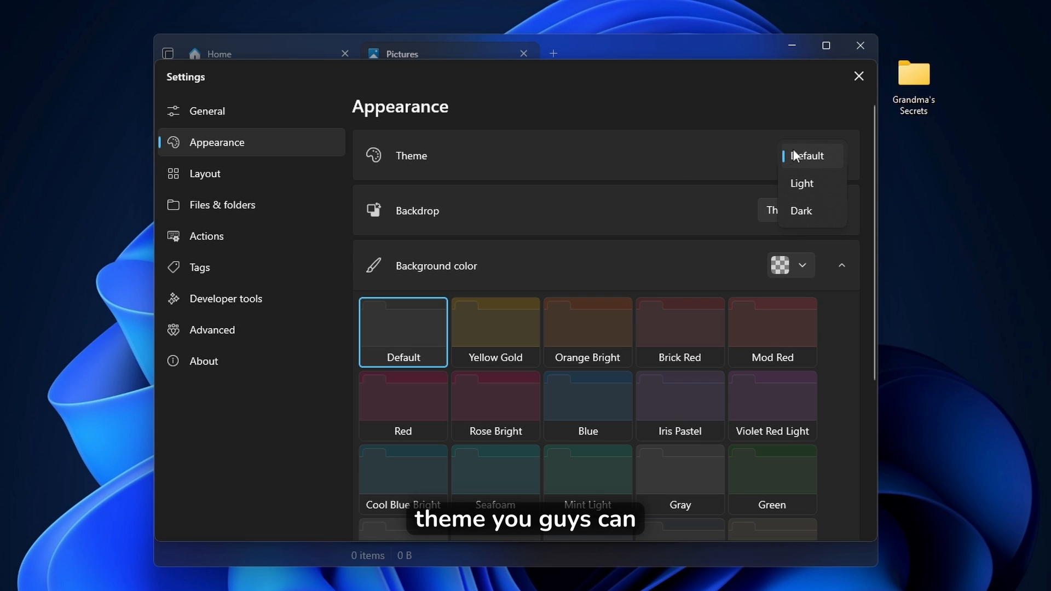
pyautogui.click(807, 156)
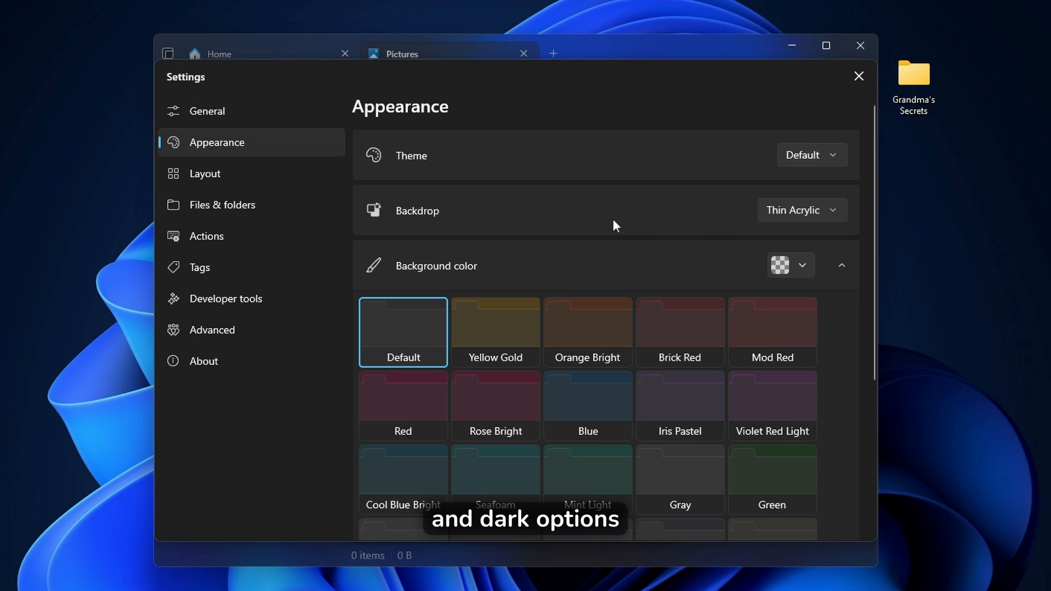
pyautogui.scroll(-3)
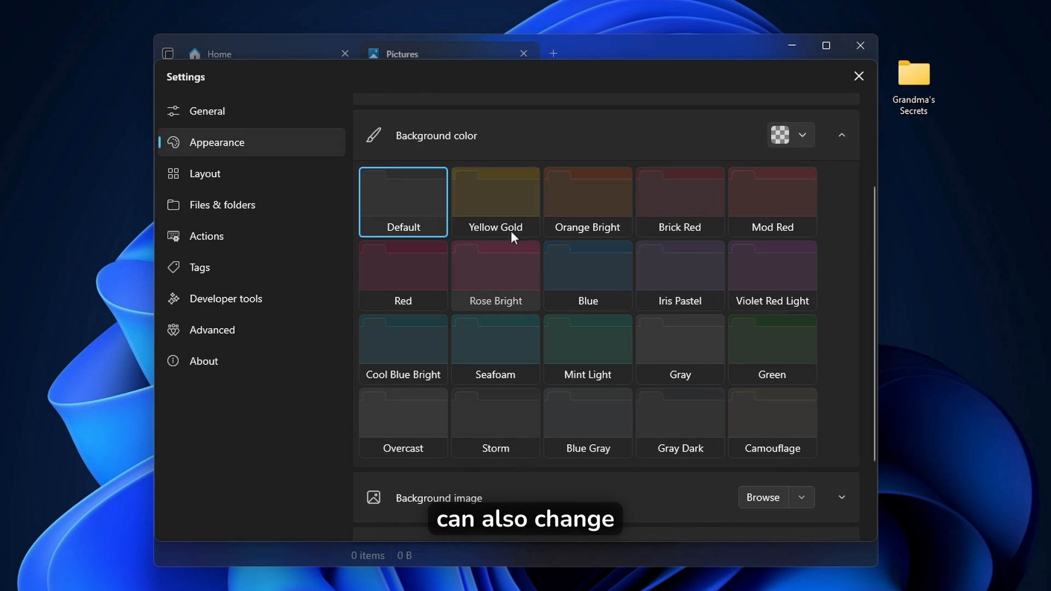
pyautogui.scroll(-3)
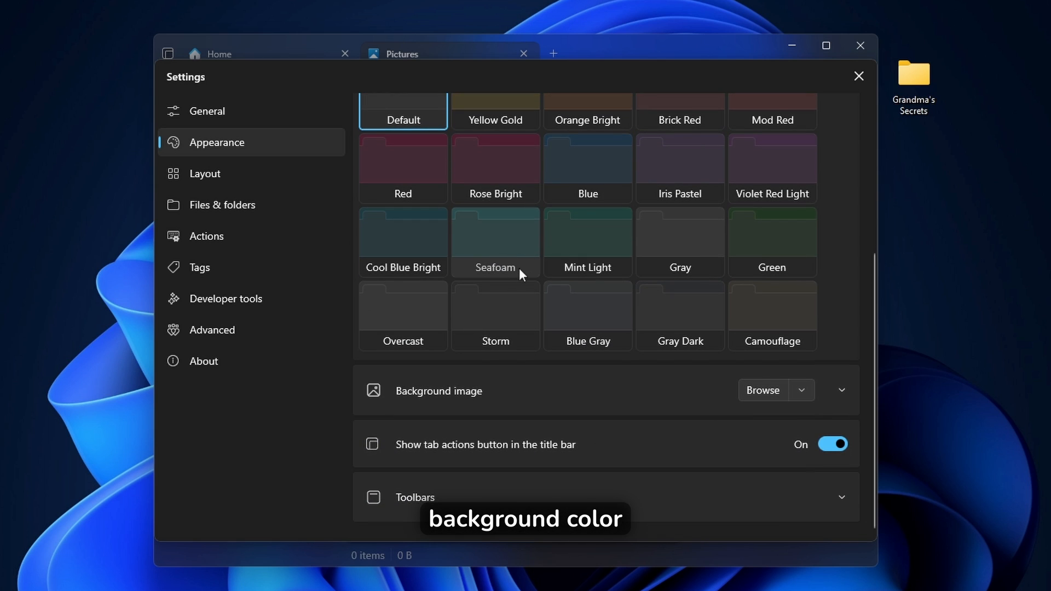
pyautogui.click(859, 76)
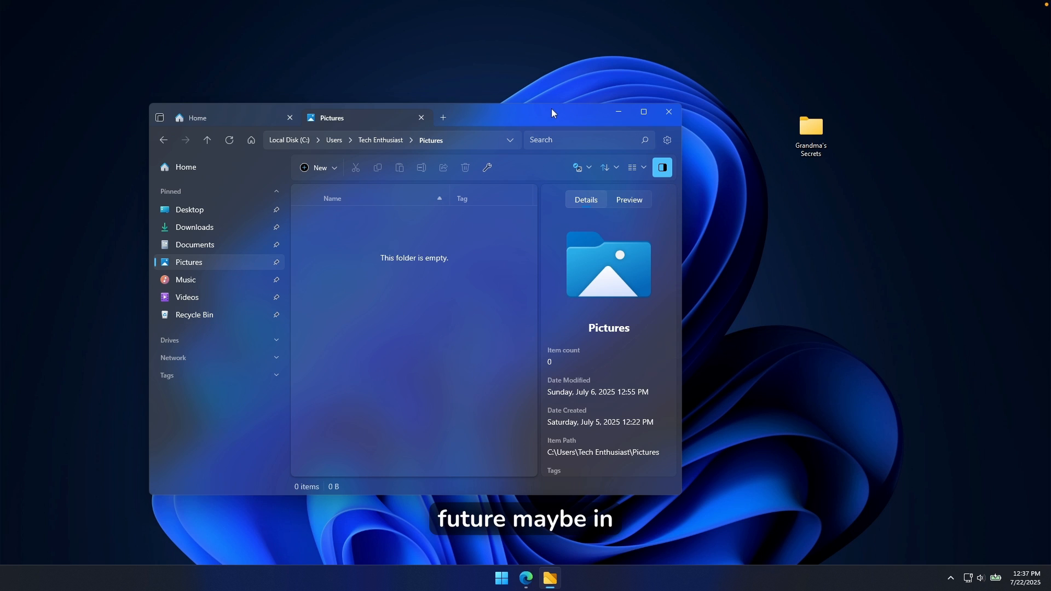
# Step: Close the Files window, leaving the desktop
pyautogui.click(670, 111)
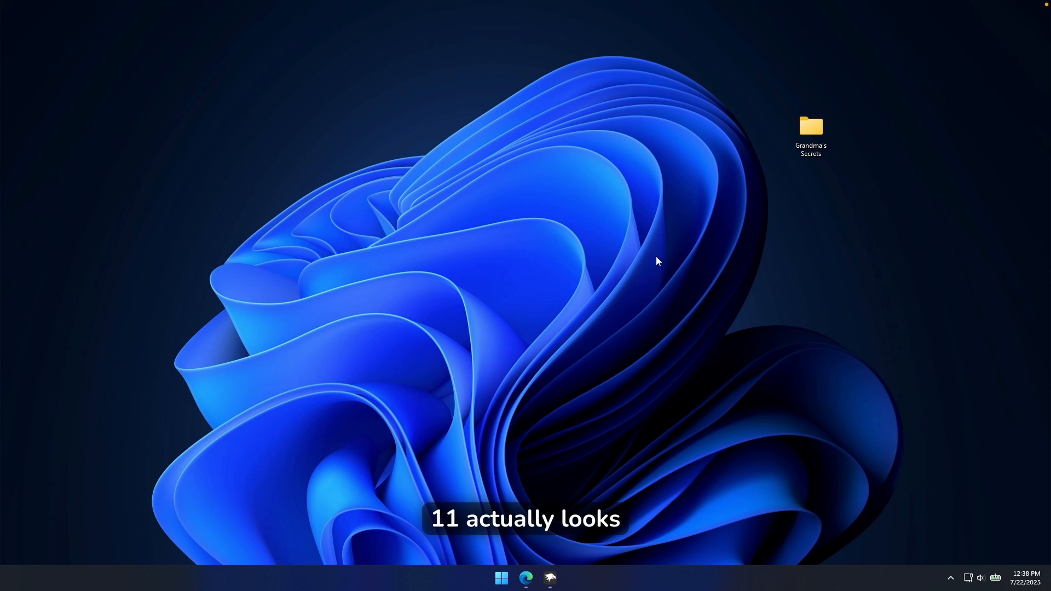
pyautogui.moveTo(520, 271)
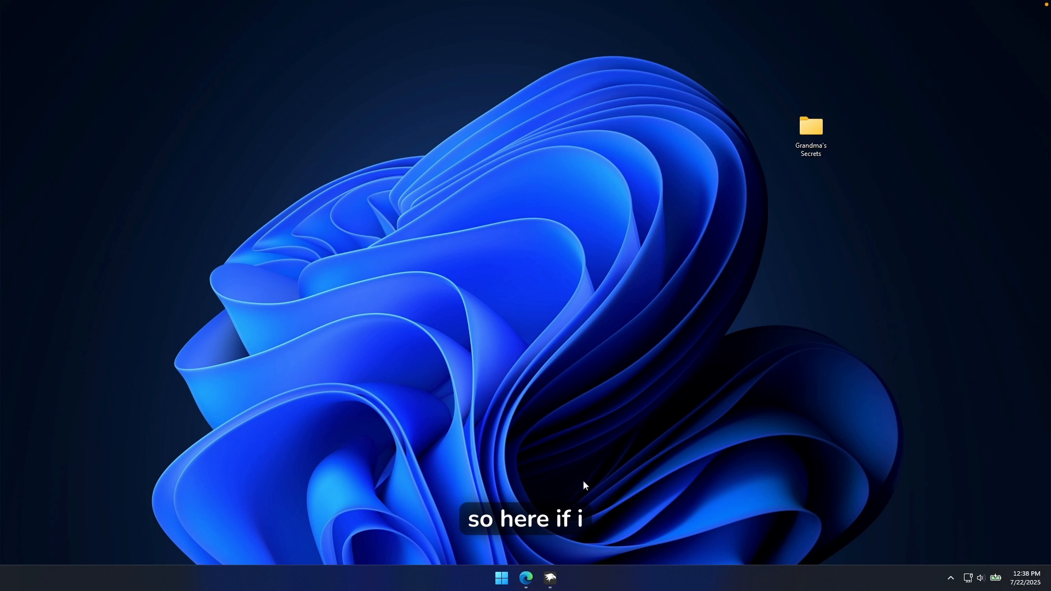
# Step: Launch Windhawk from the taskbar to its Home page
pyautogui.click(550, 578)
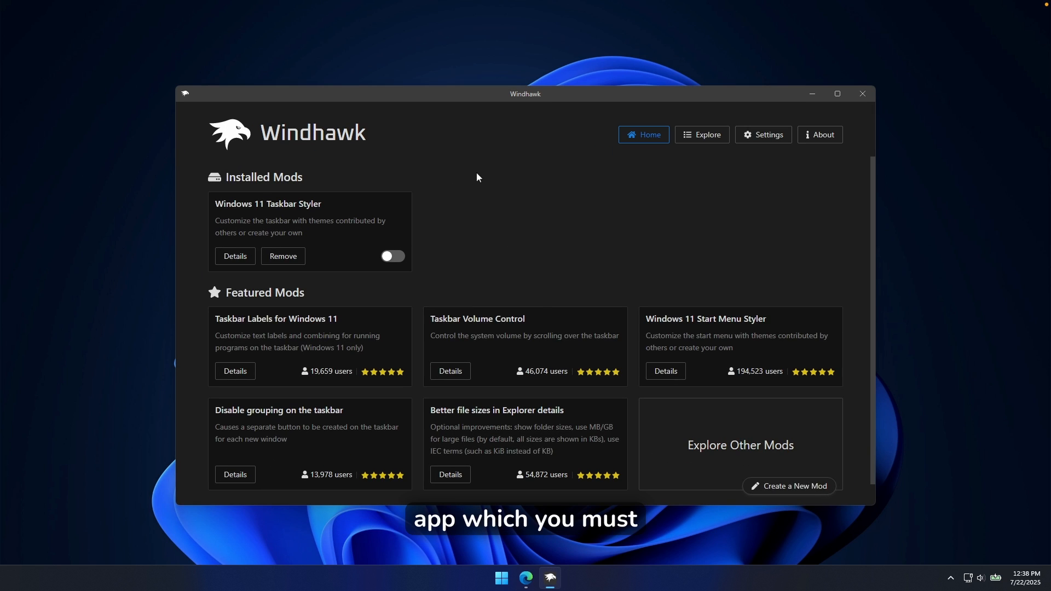
pyautogui.moveTo(320, 132)
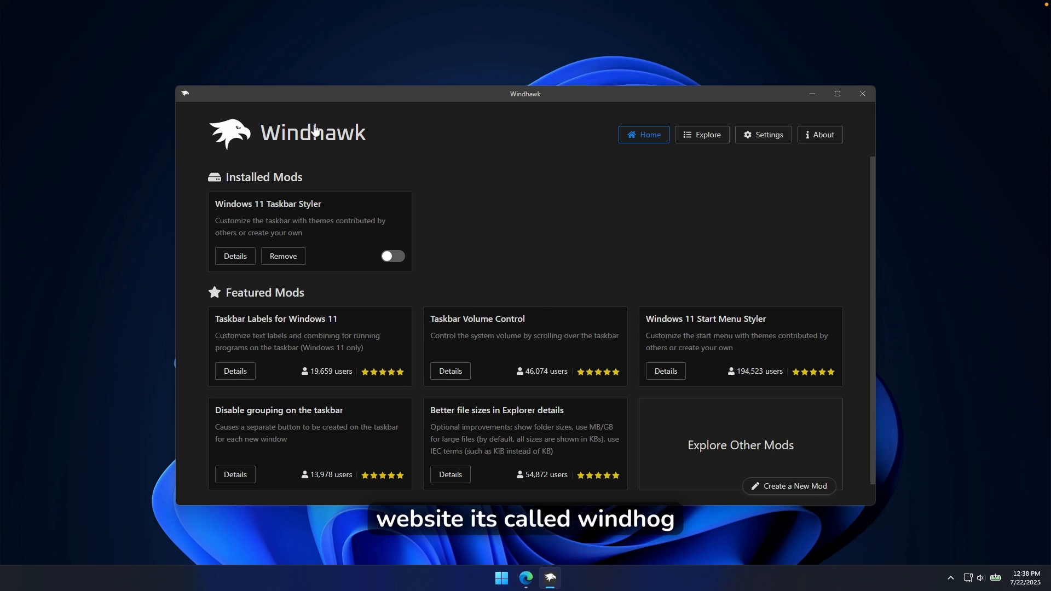
pyautogui.moveTo(477, 147)
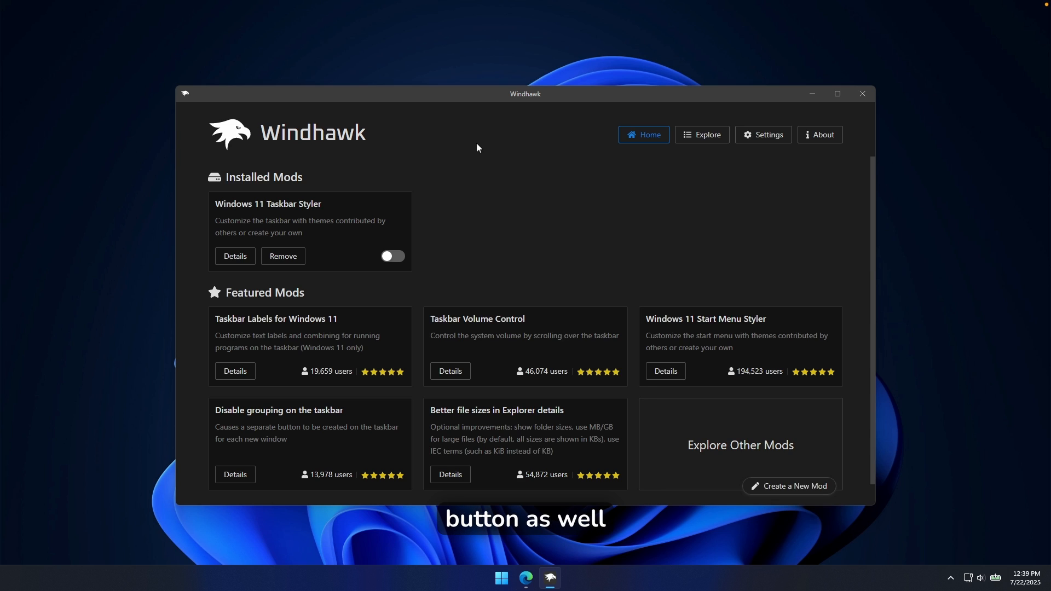
pyautogui.moveTo(293, 138)
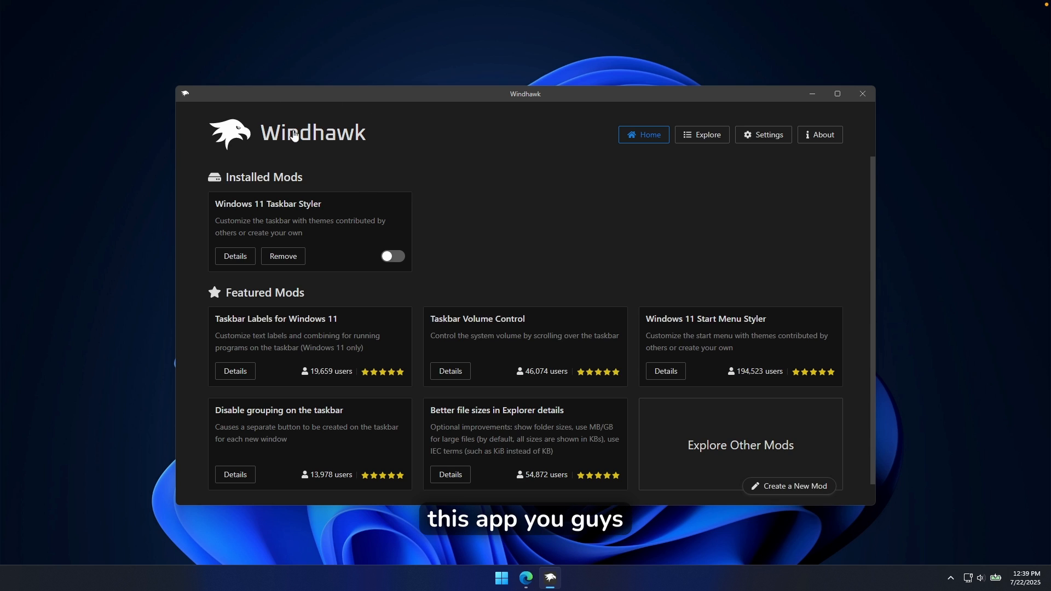
pyautogui.moveTo(414, 172)
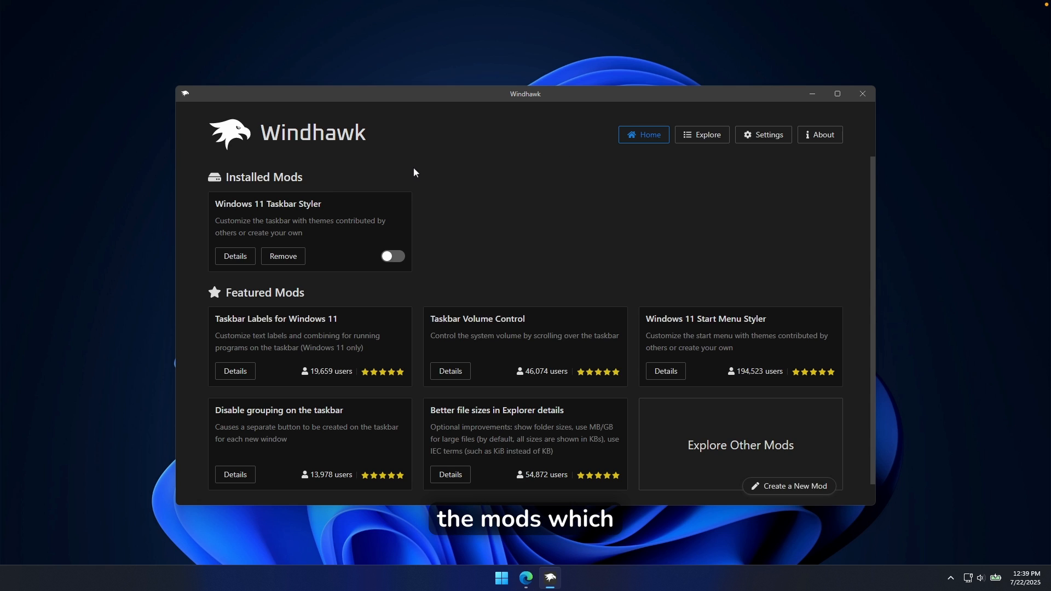
pyautogui.moveTo(502, 184)
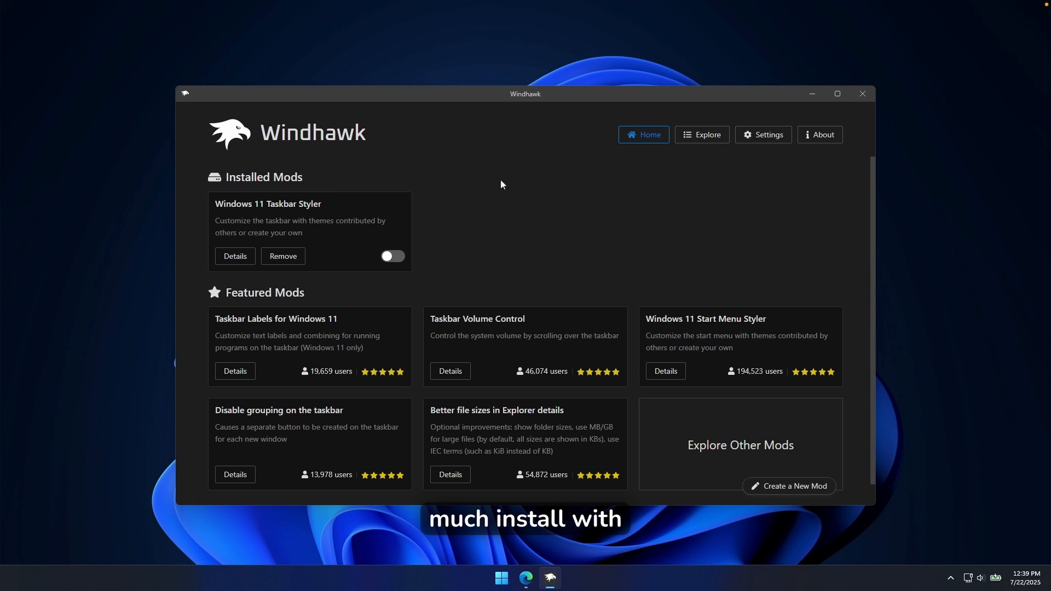
pyautogui.moveTo(354, 199)
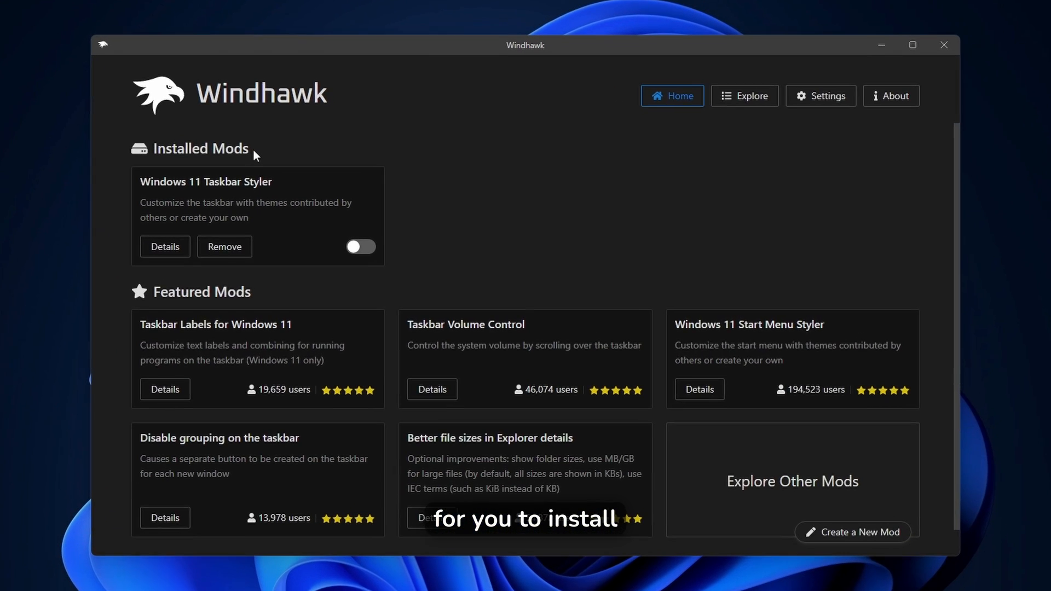
# Step: Enable the Windows 11 Taskbar Styler mod and bring up its Settings page
pyautogui.doubleClick(206, 182)
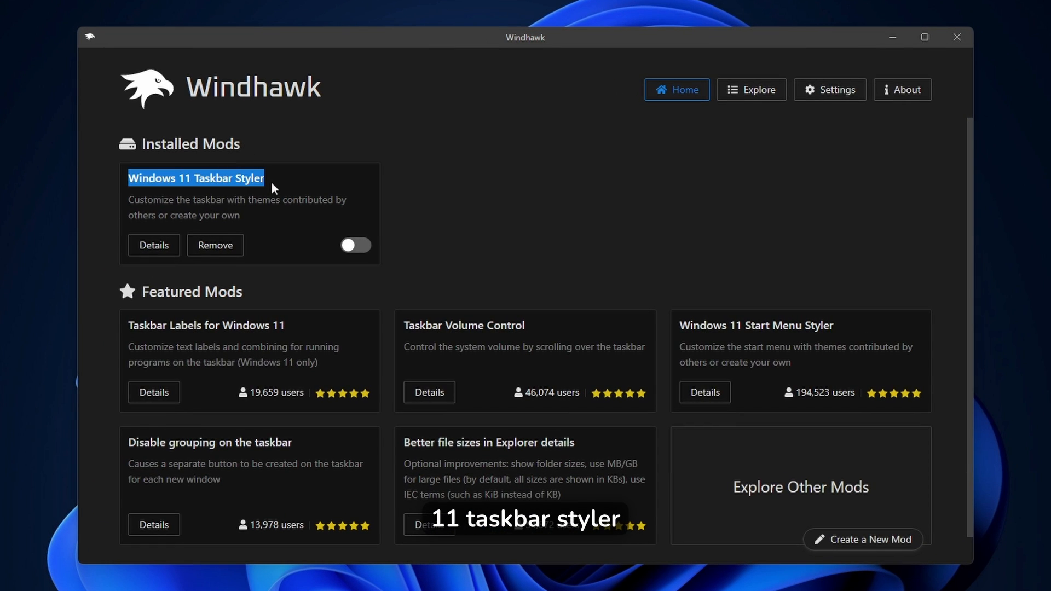
pyautogui.click(355, 245)
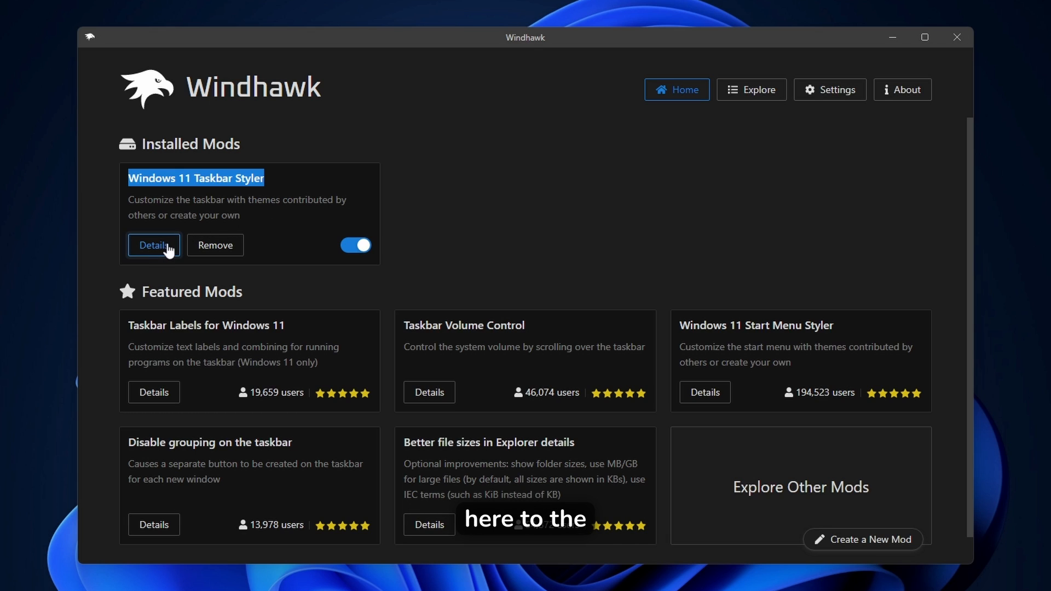
pyautogui.click(154, 245)
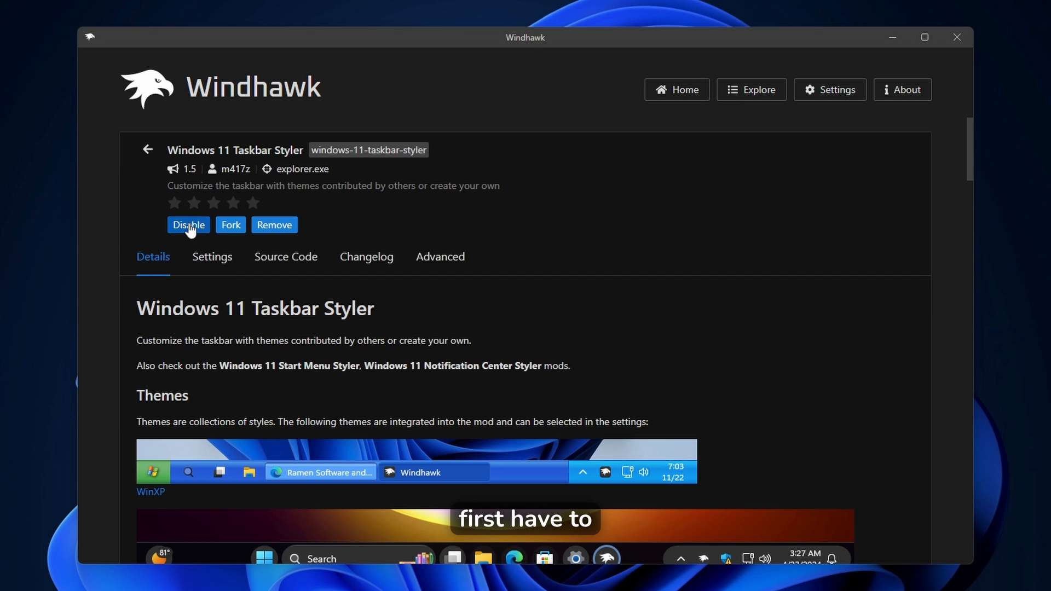
pyautogui.click(193, 204)
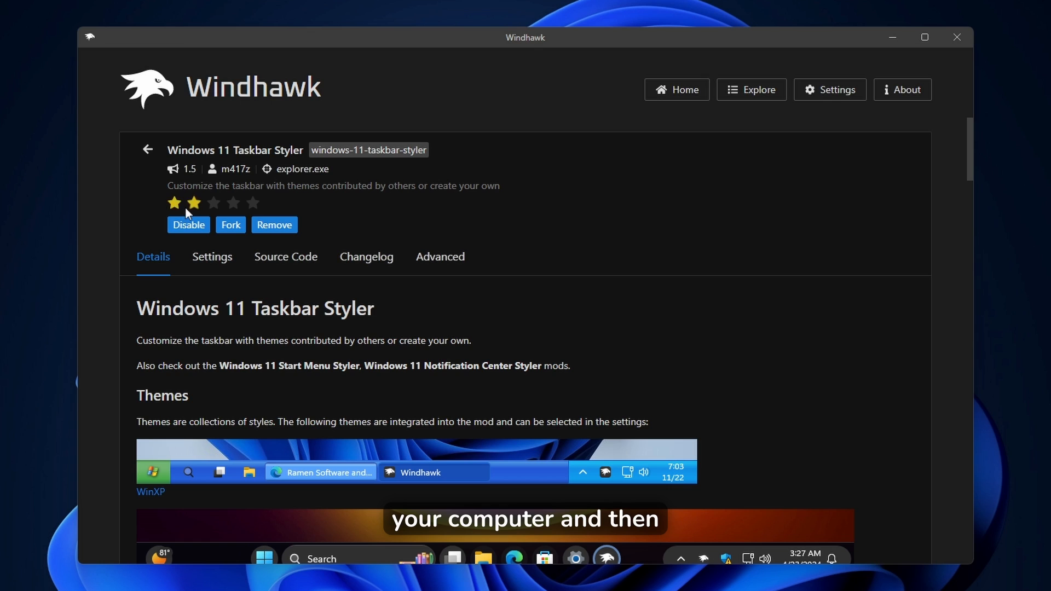
pyautogui.click(213, 257)
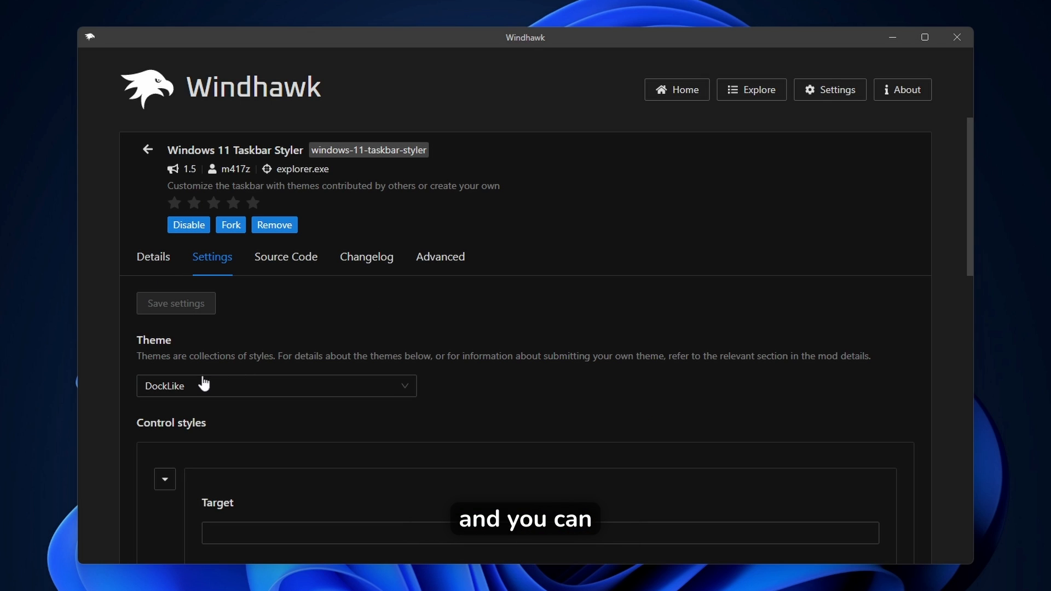
# Step: Set the Taskbar Styler theme to TaskbarXII and save it
pyautogui.doubleClick(153, 340)
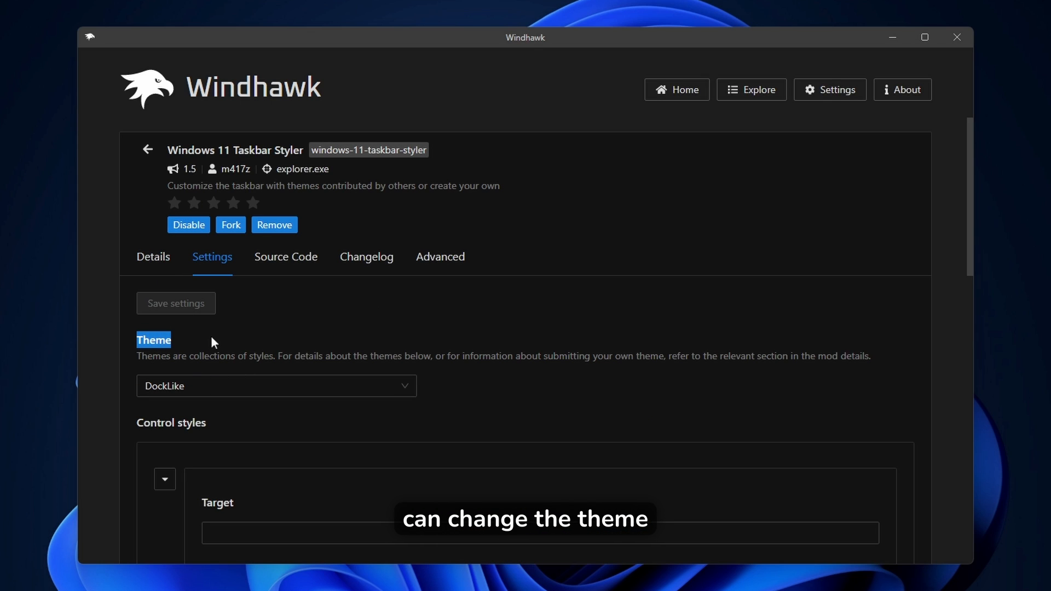
pyautogui.click(276, 386)
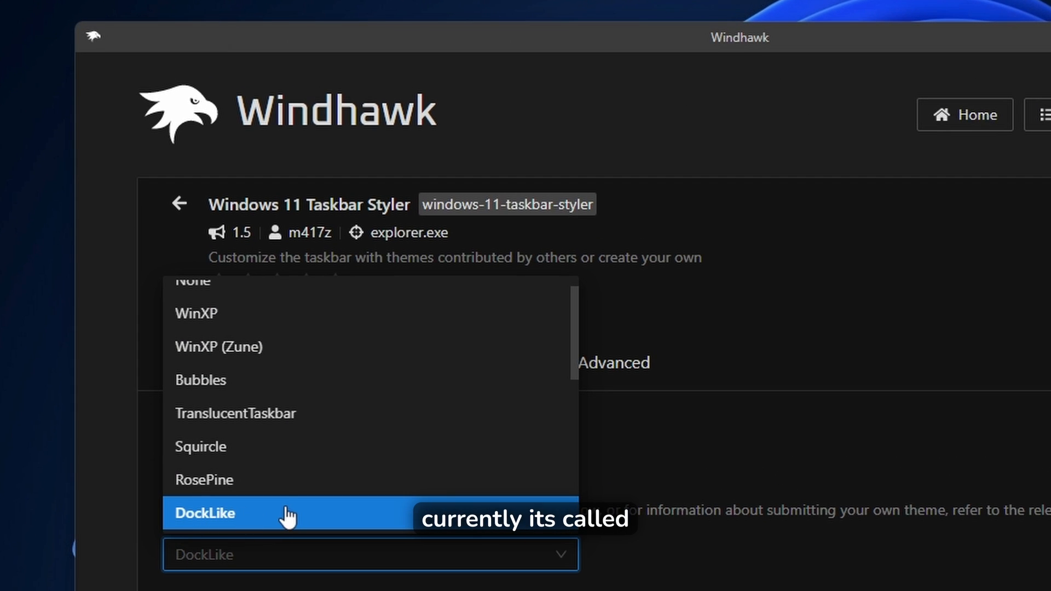
pyautogui.scroll(-3)
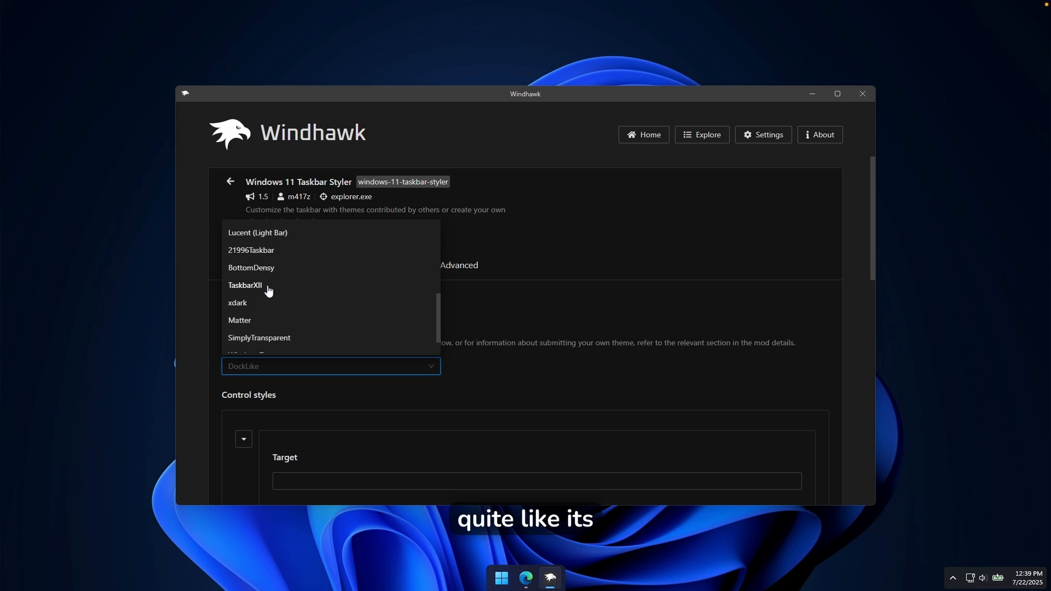
pyautogui.click(245, 285)
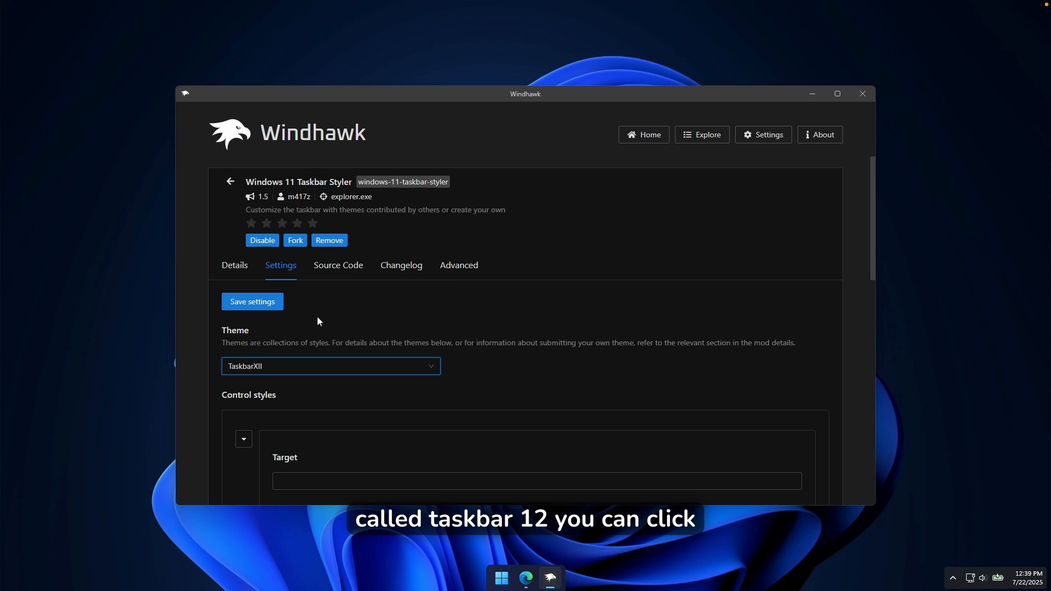
pyautogui.click(252, 302)
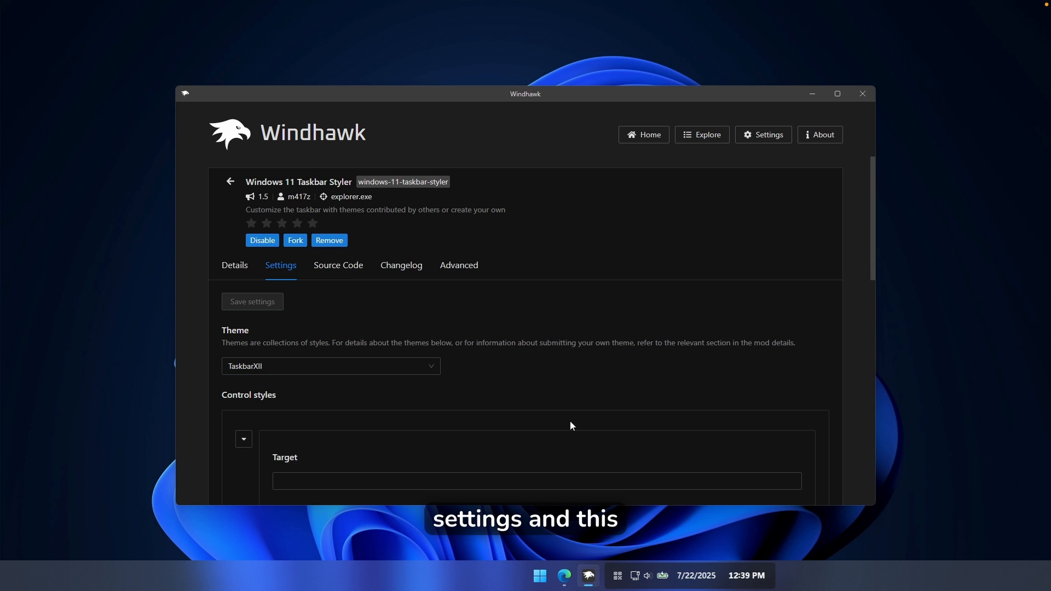
pyautogui.click(540, 575)
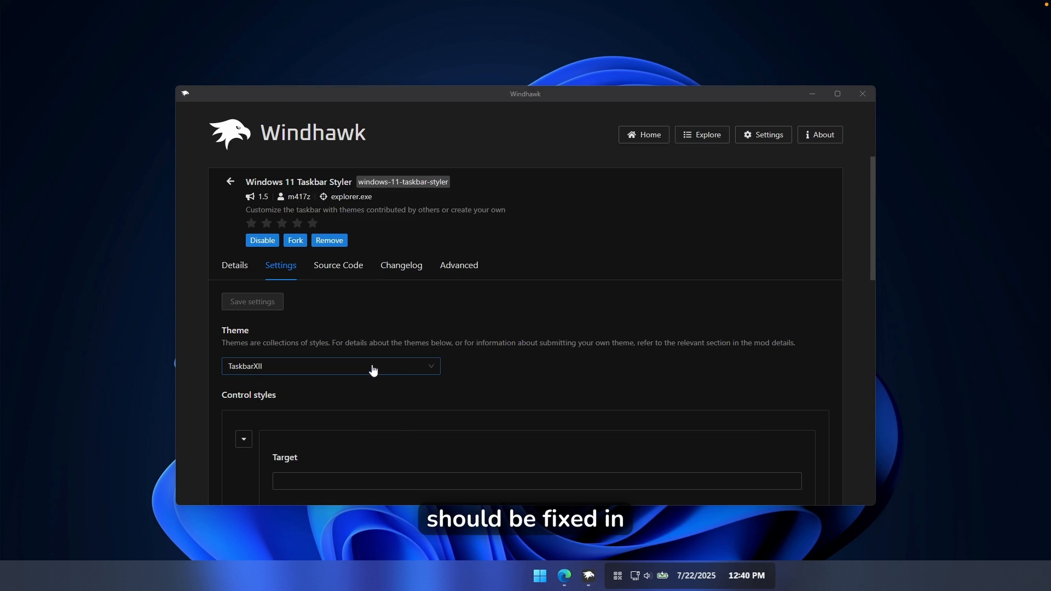
# Step: Switch the Taskbar Styler theme to SimplyTransparent and save it
pyautogui.click(331, 366)
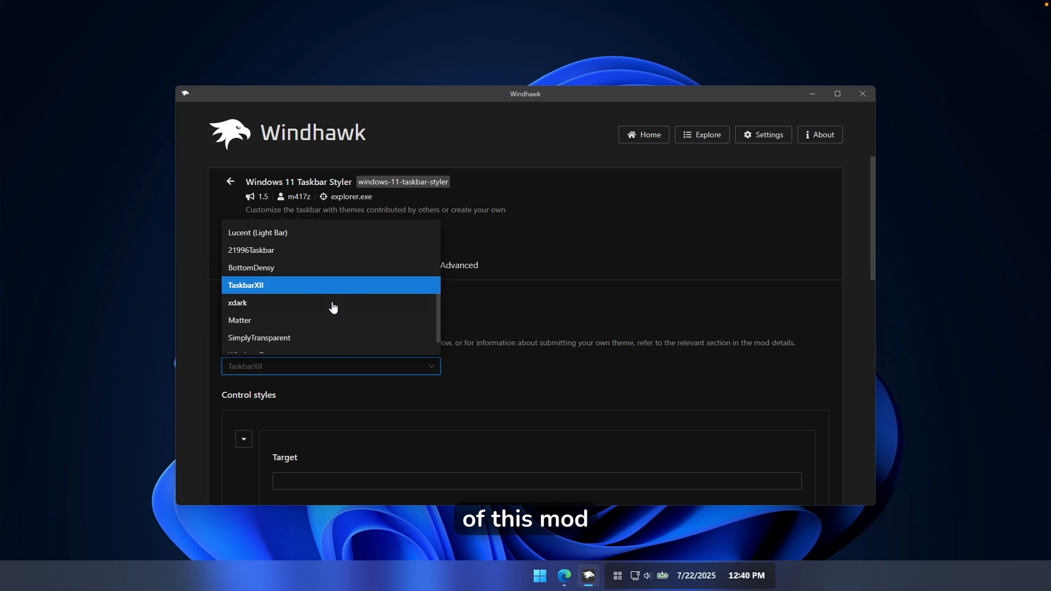
pyautogui.click(258, 338)
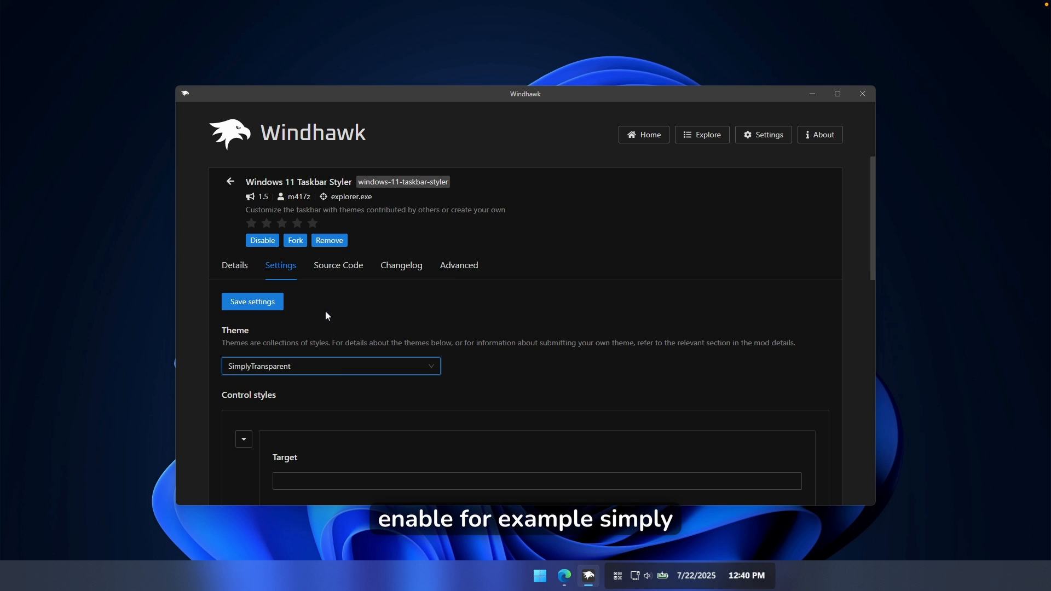
pyautogui.click(252, 302)
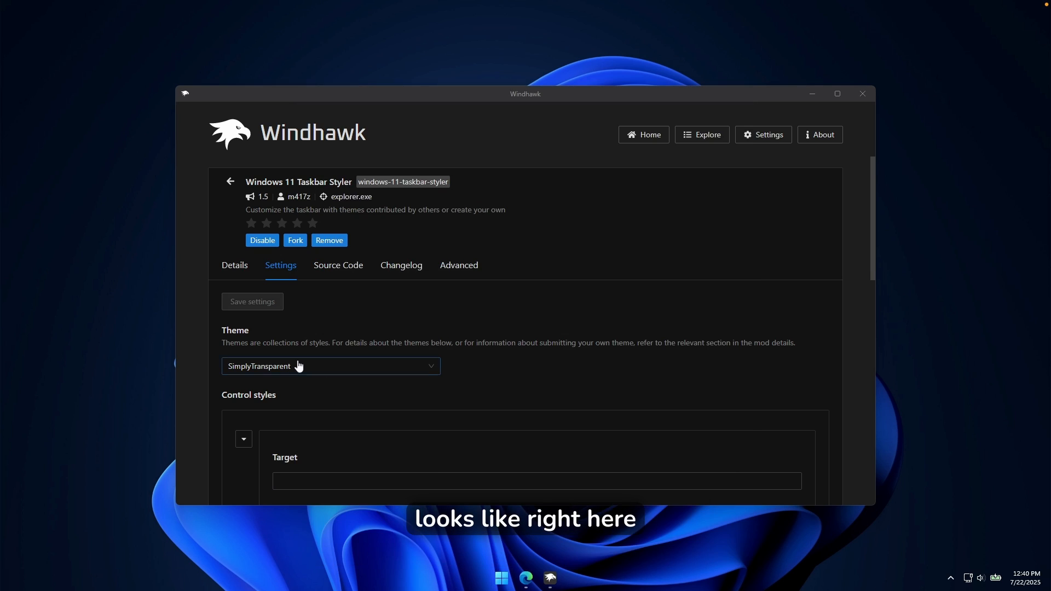
# Step: Save WinVista as the Taskbar Styler theme, then return to Windhawk's Home page
pyautogui.click(330, 366)
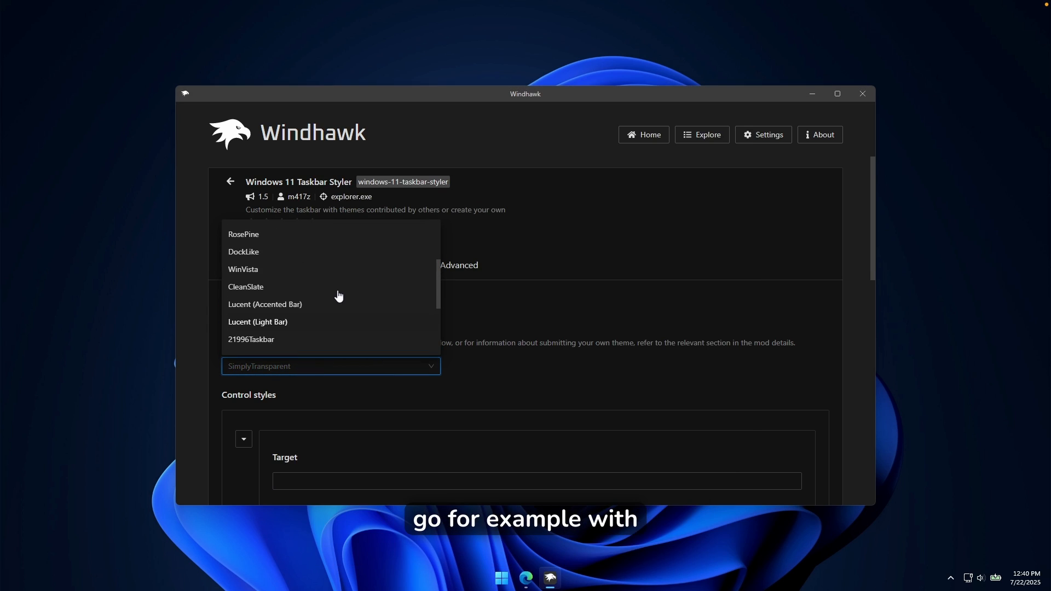
pyautogui.click(243, 270)
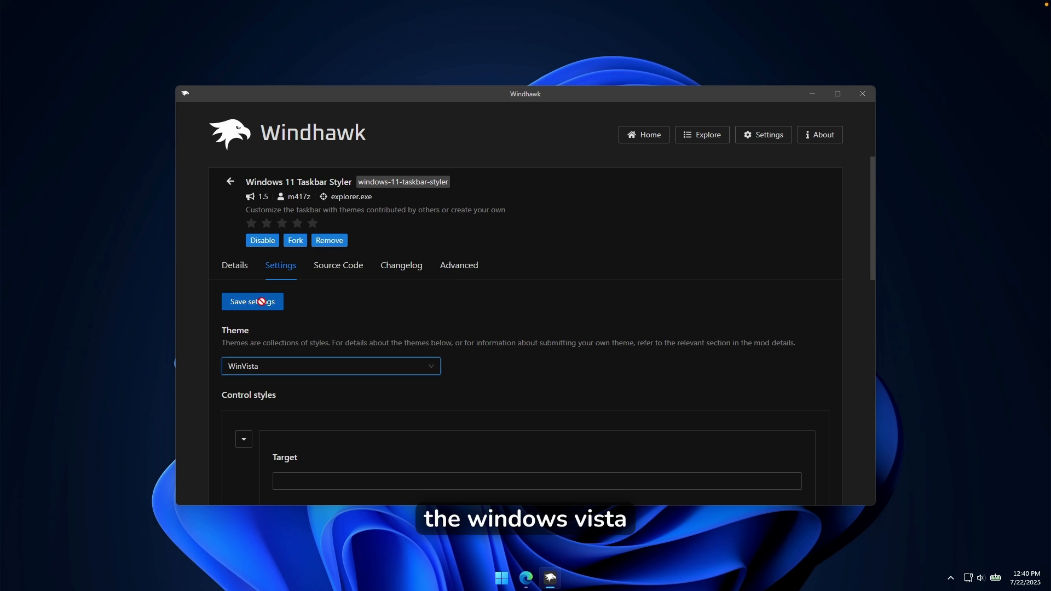
pyautogui.click(252, 302)
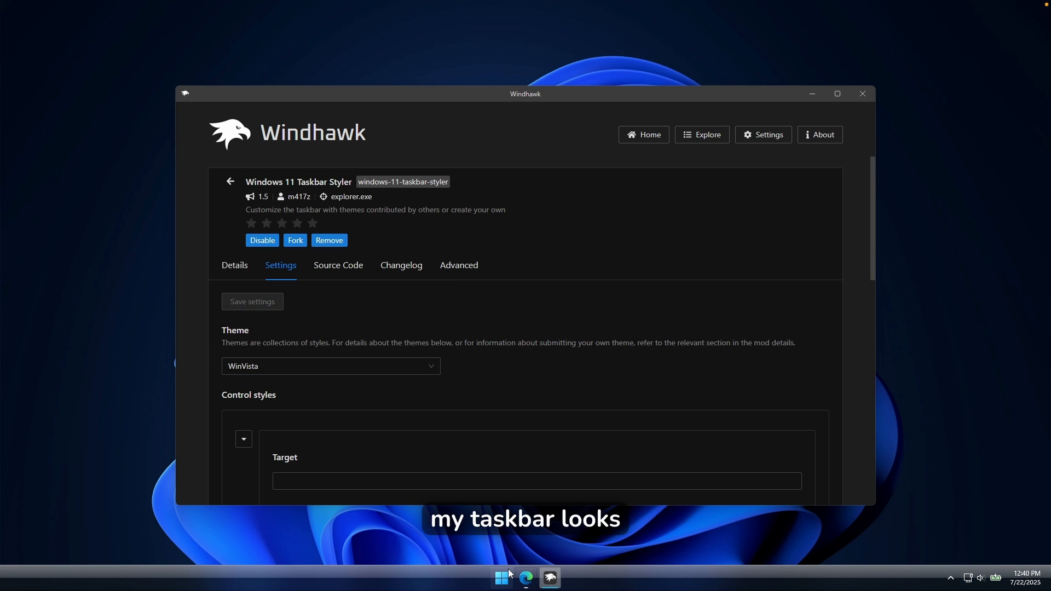
pyautogui.click(330, 366)
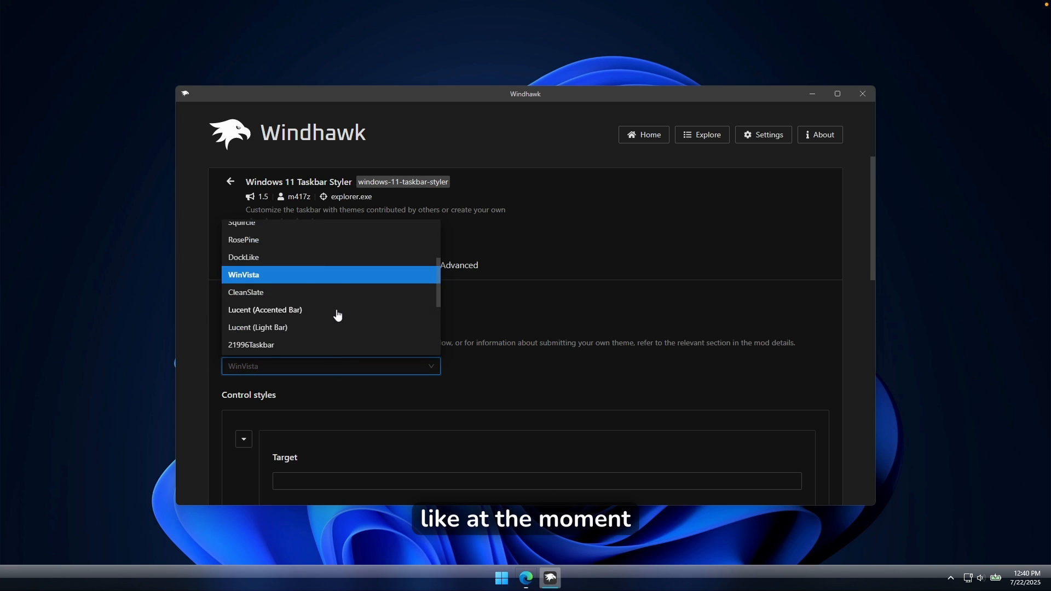
pyautogui.click(644, 135)
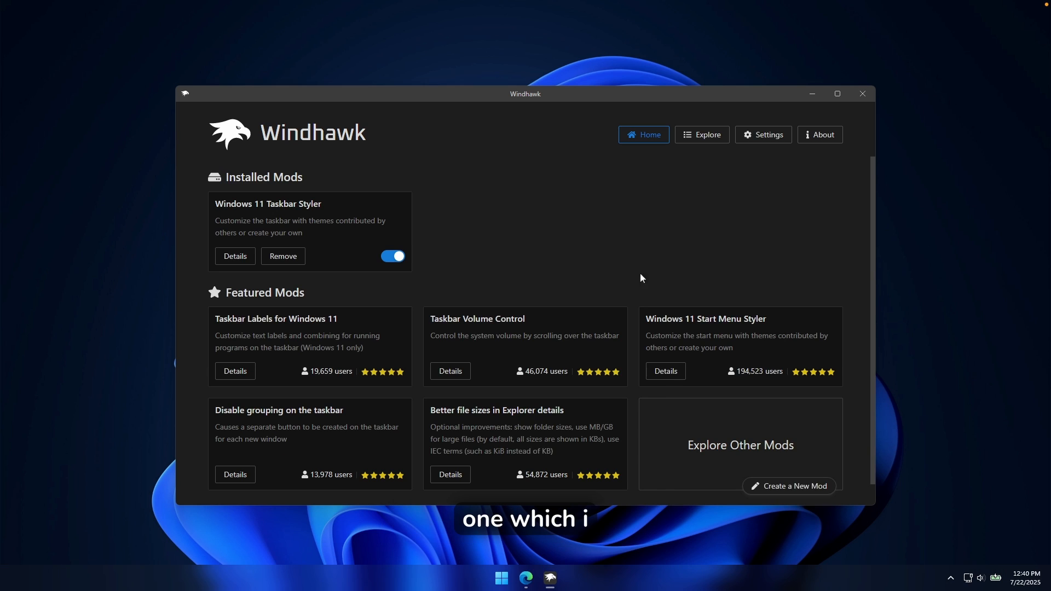
# Step: Install the Windows 11 Start Menu Styler mod from its Windhawk details page
pyautogui.doubleClick(703, 319)
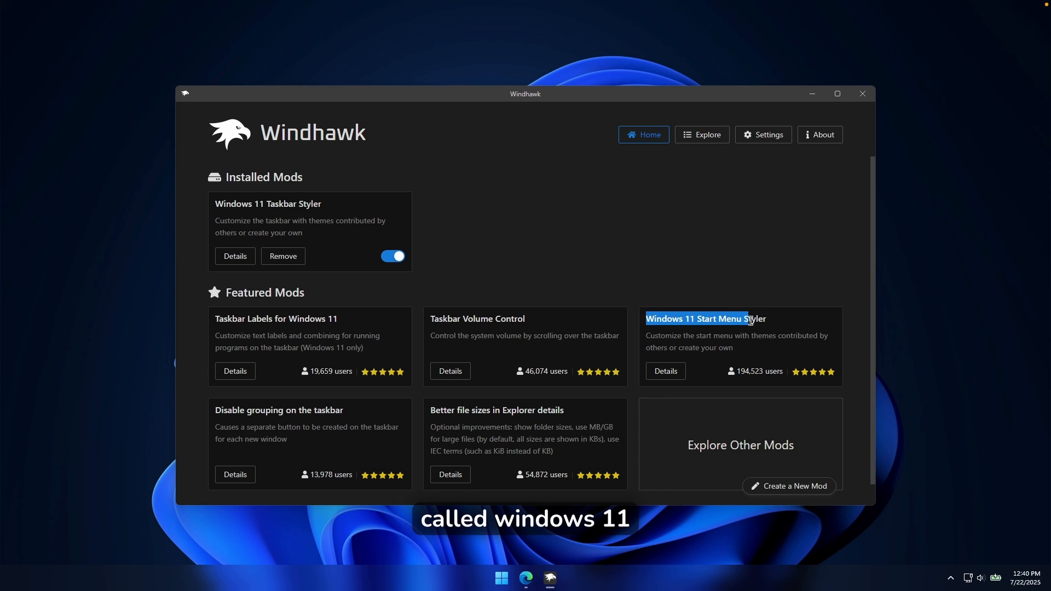
pyautogui.click(666, 371)
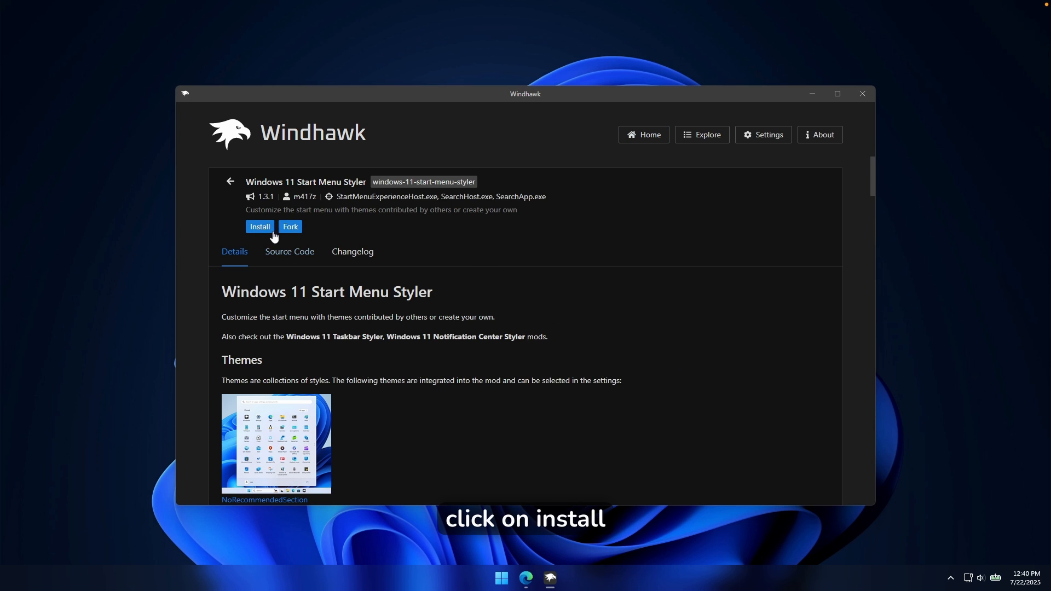
pyautogui.click(260, 226)
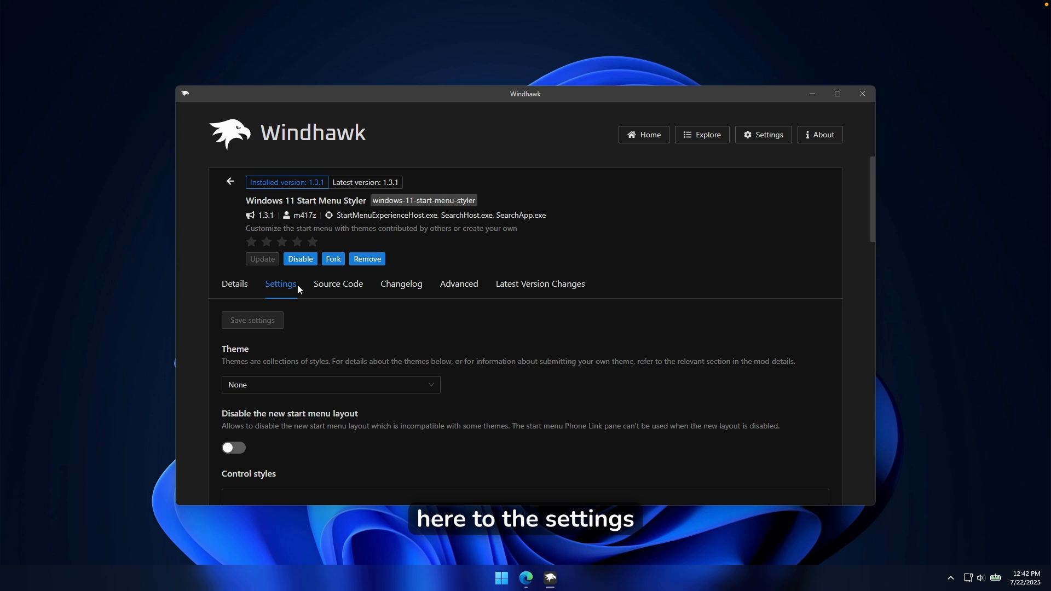
# Step: Set the Start Menu Styler theme to Down Aero and save the settings
pyautogui.click(330, 385)
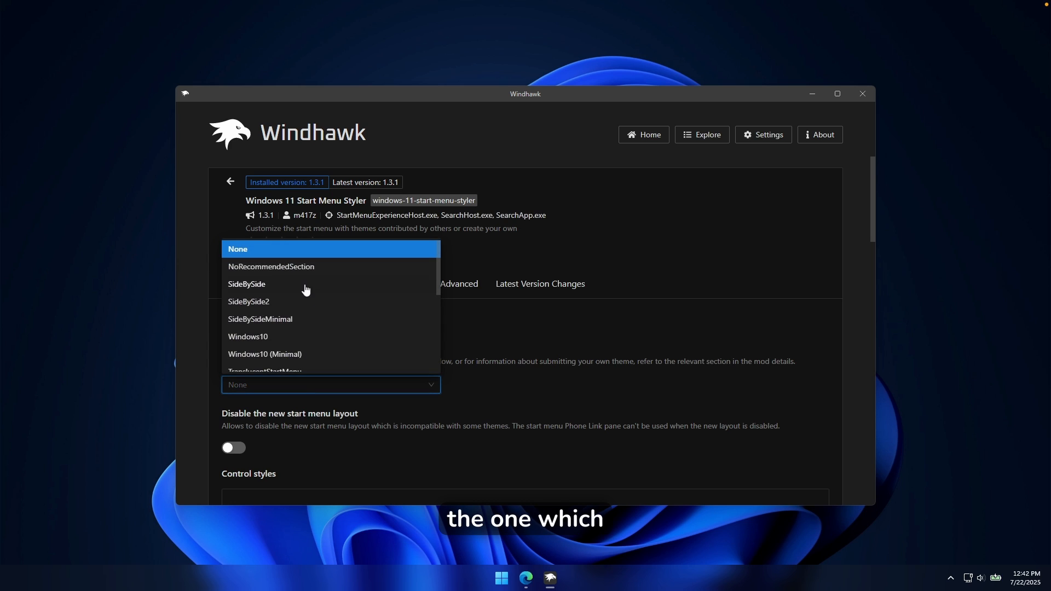
pyautogui.scroll(-3)
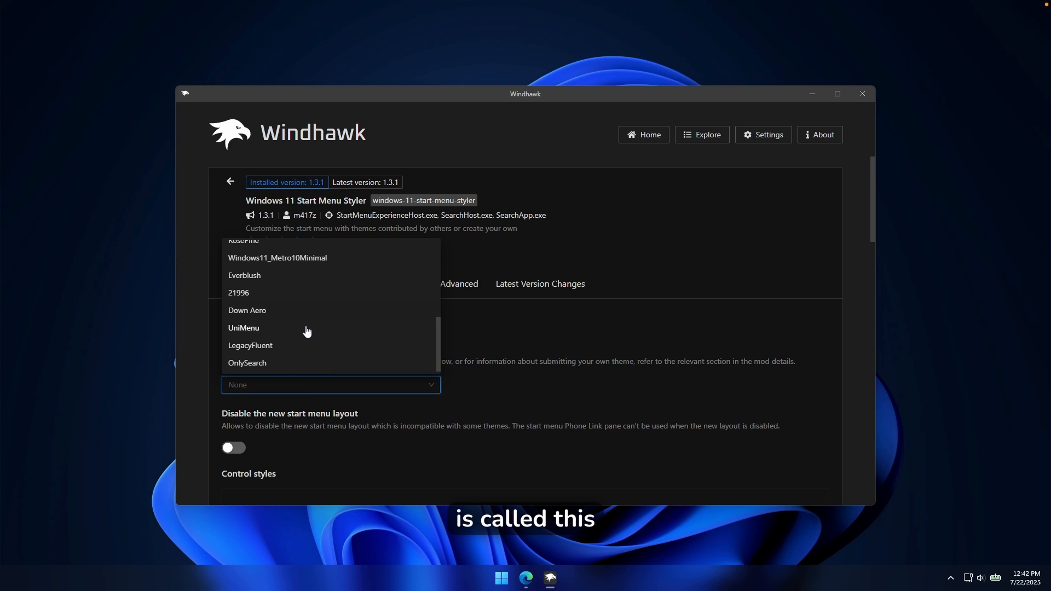
pyautogui.moveTo(274, 316)
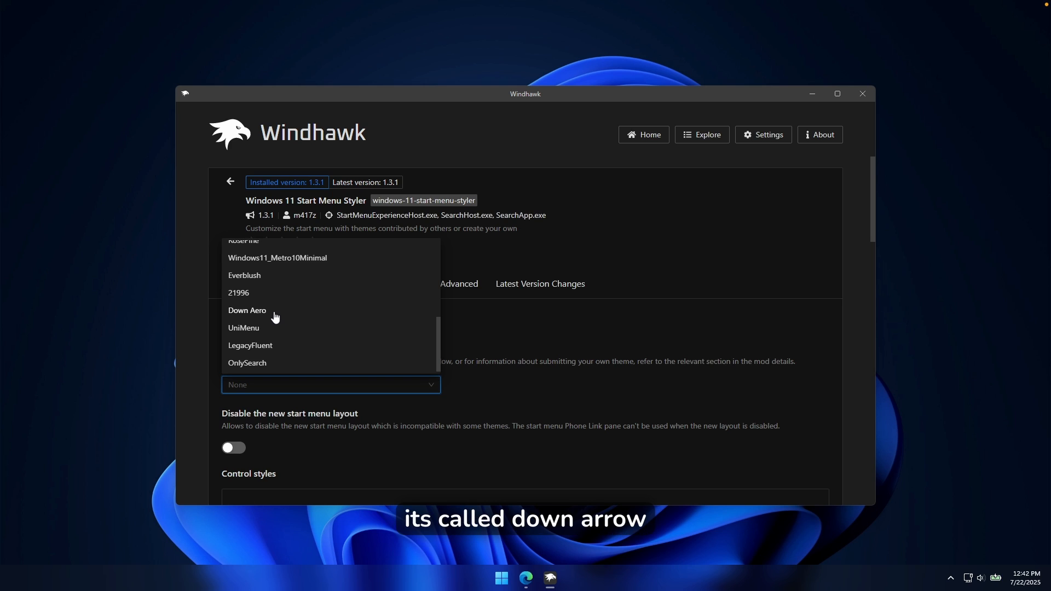
pyautogui.click(247, 311)
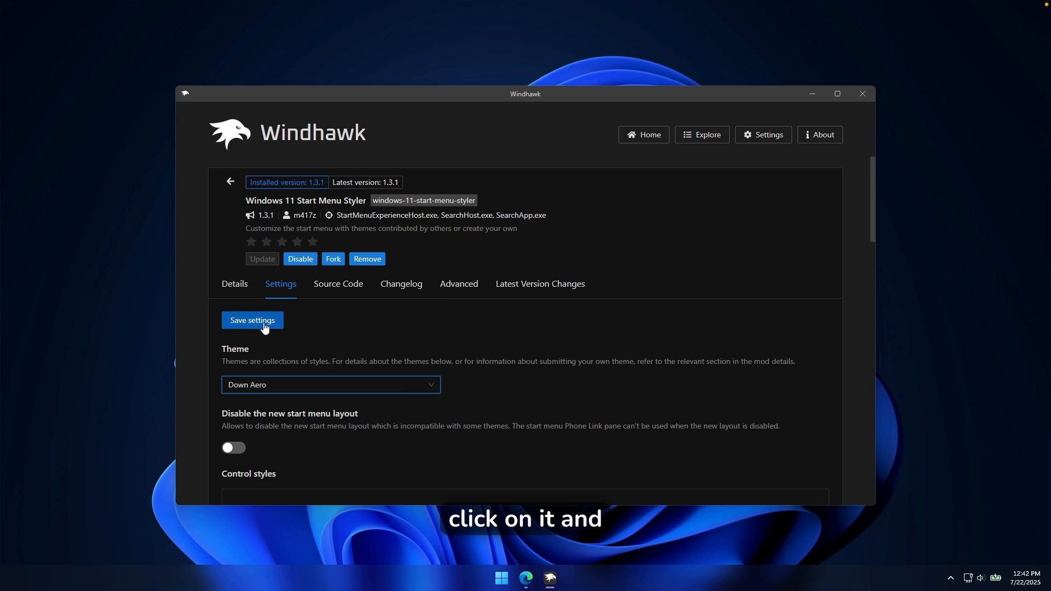
pyautogui.click(502, 578)
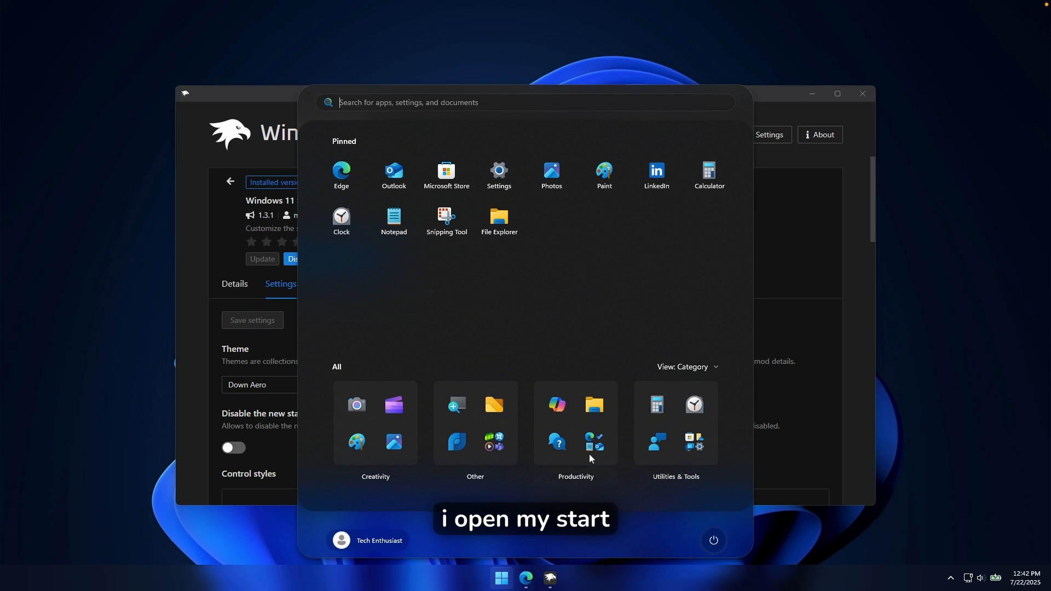
pyautogui.moveTo(471, 280)
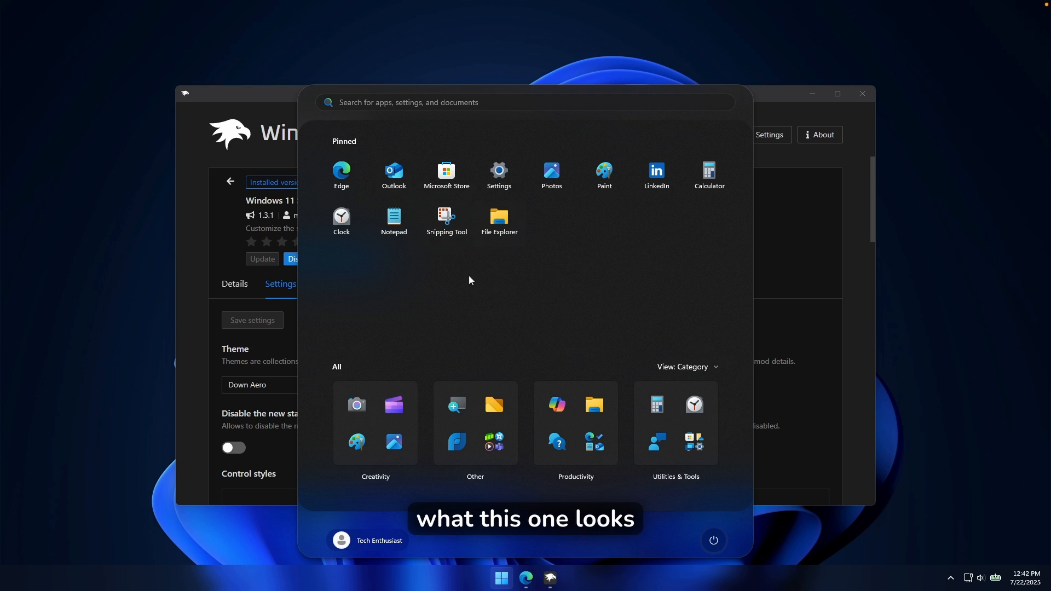
pyautogui.click(375, 103)
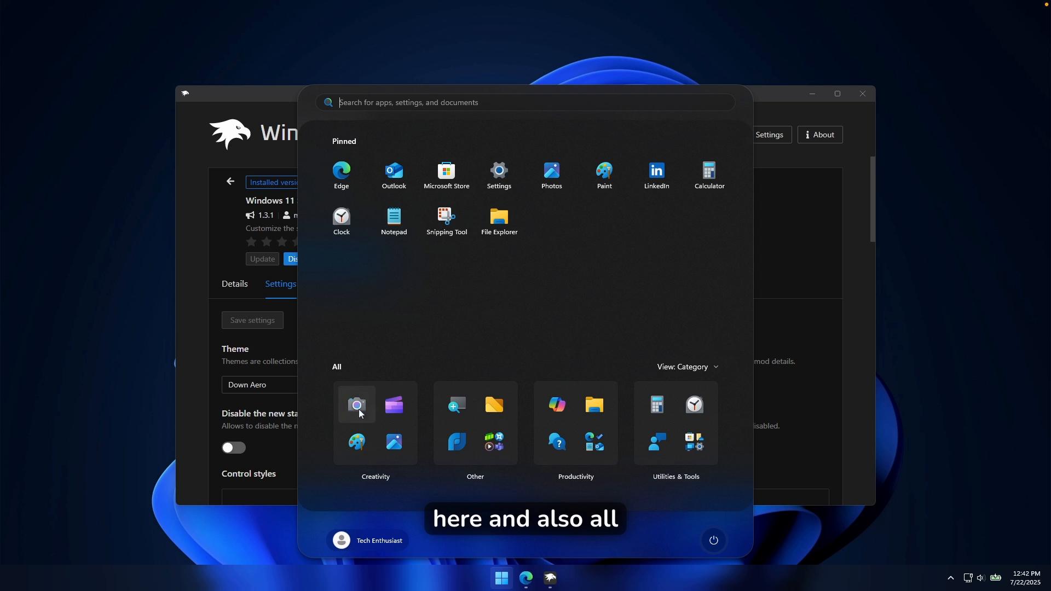
pyautogui.moveTo(715, 352)
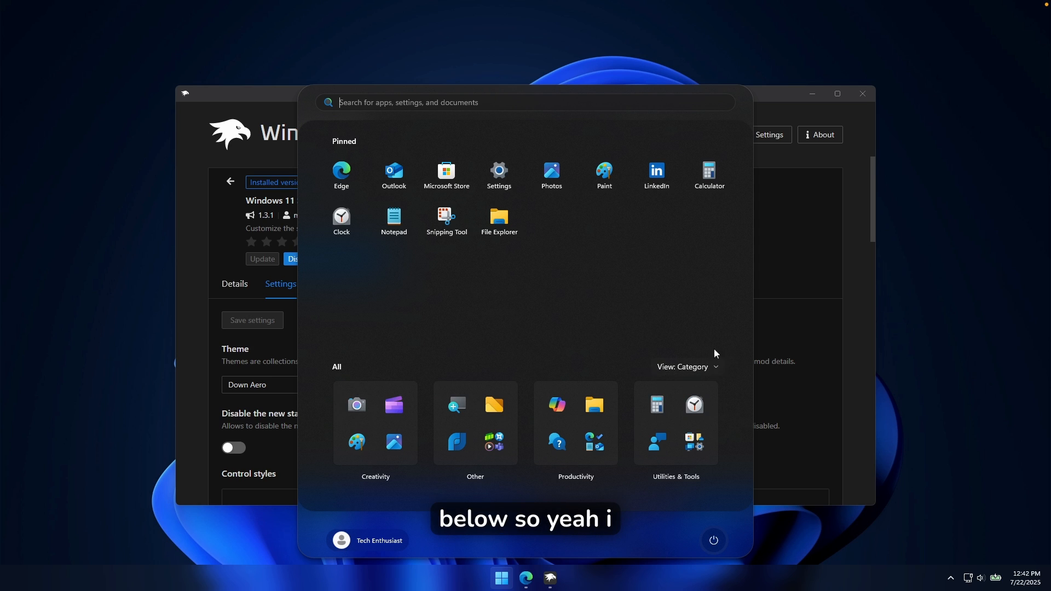
pyautogui.moveTo(797, 225)
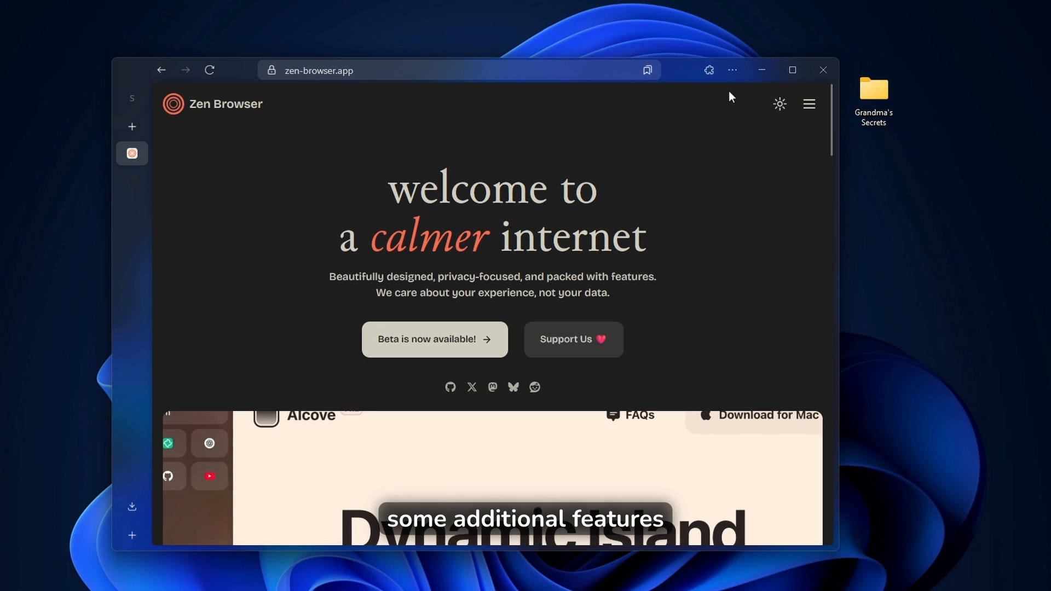
# Step: Bring up Zen Browser's main menu from the toolbar
pyautogui.click(731, 71)
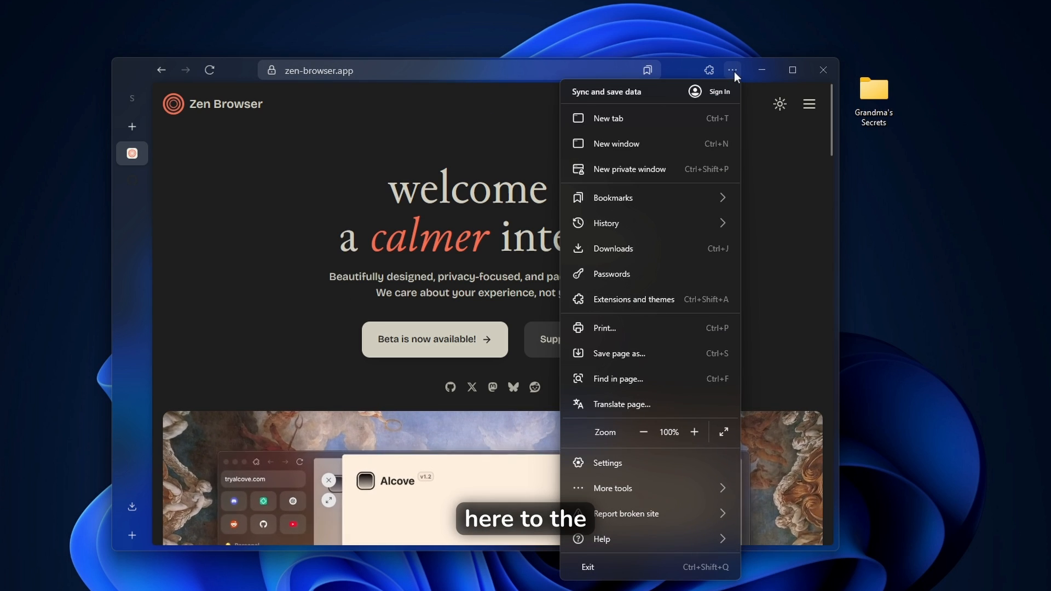
# Step: Enter Zen Browser's settings and browse the Look and Feel layout options
pyautogui.click(607, 462)
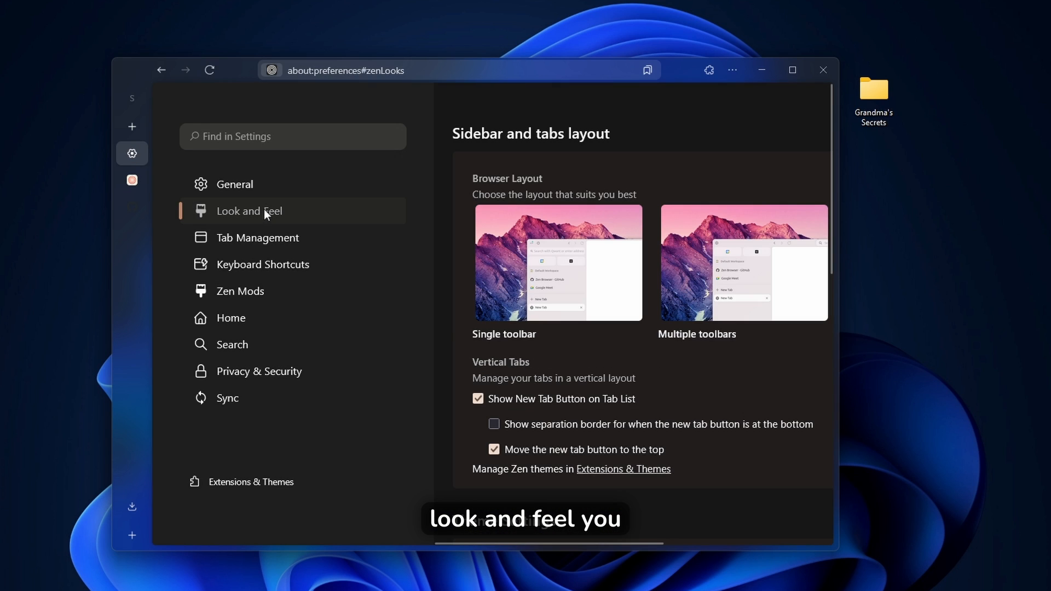
pyautogui.hscroll(3)
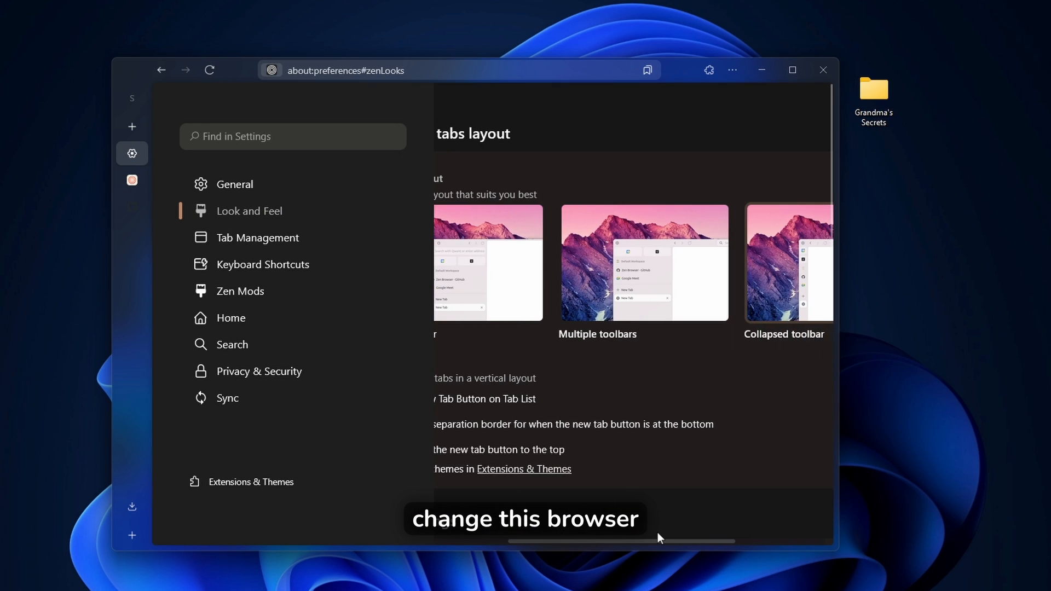
pyautogui.hscroll(-3)
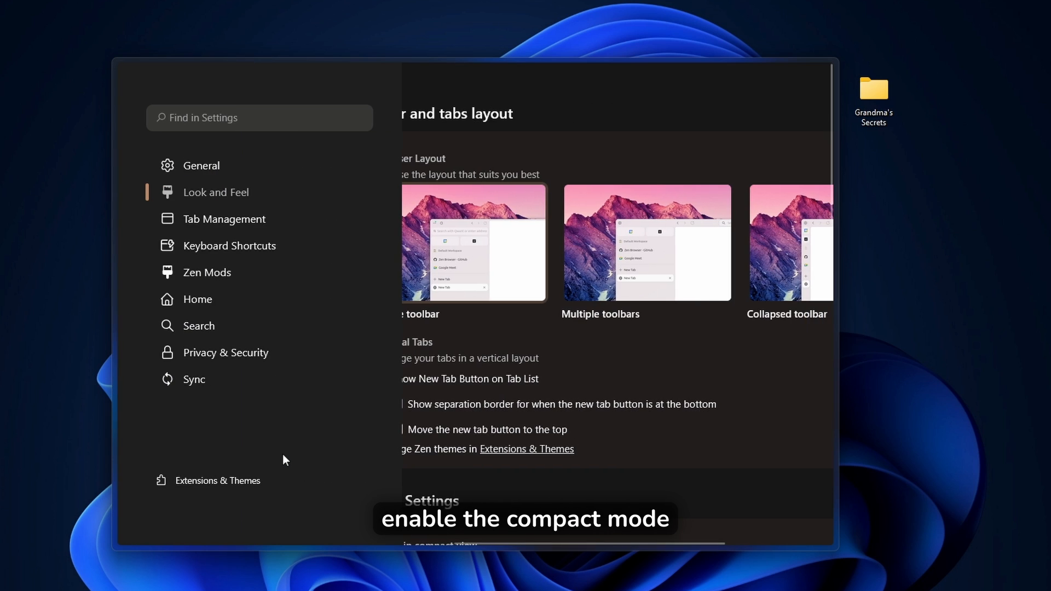
pyautogui.moveTo(475, 339)
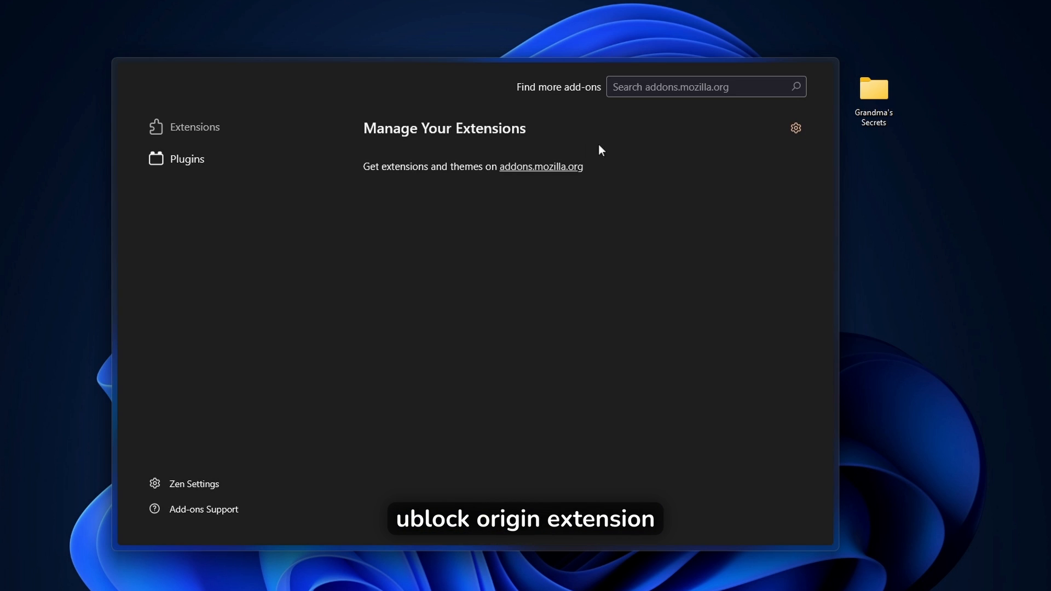
pyautogui.moveTo(313, 232)
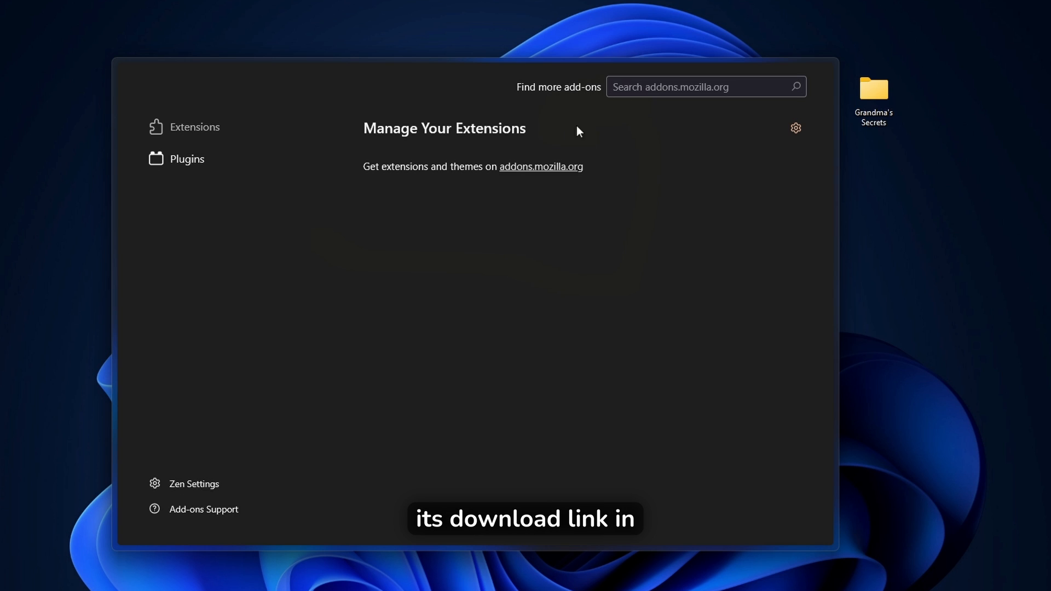
pyautogui.moveTo(650, 189)
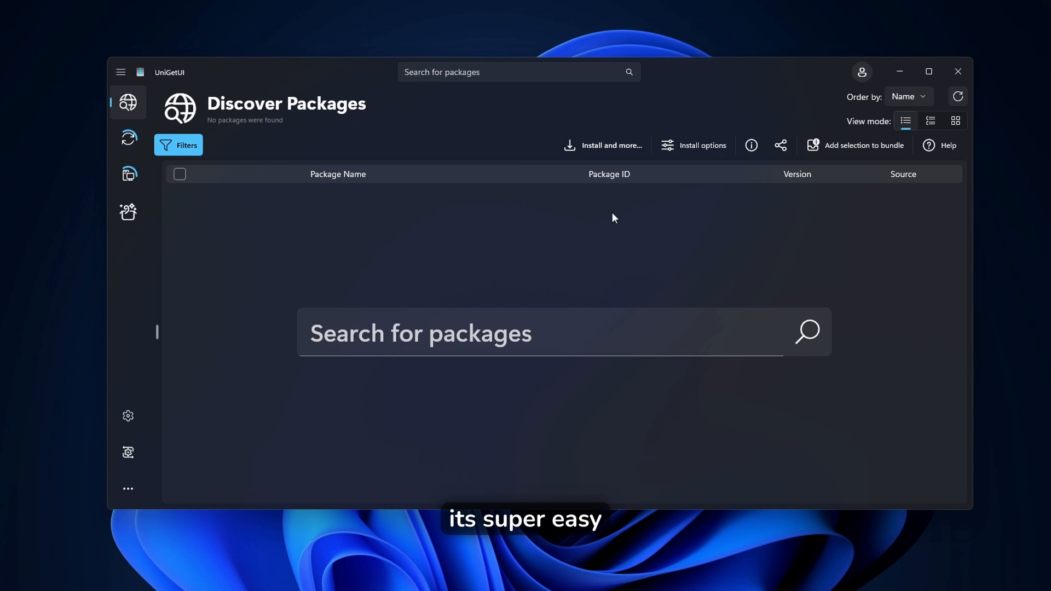
pyautogui.moveTo(410, 123)
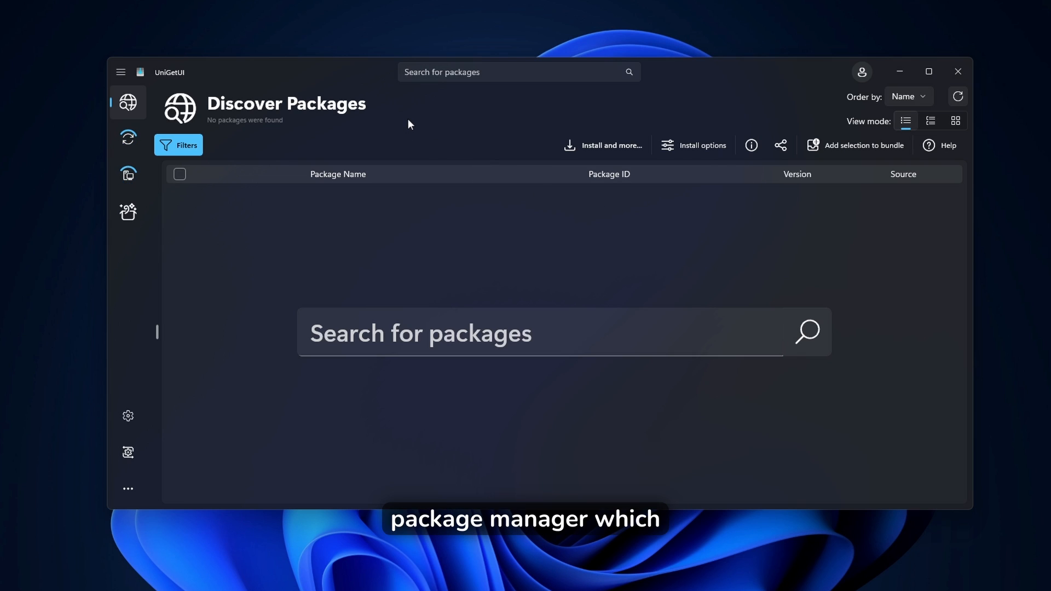
pyautogui.moveTo(405, 119)
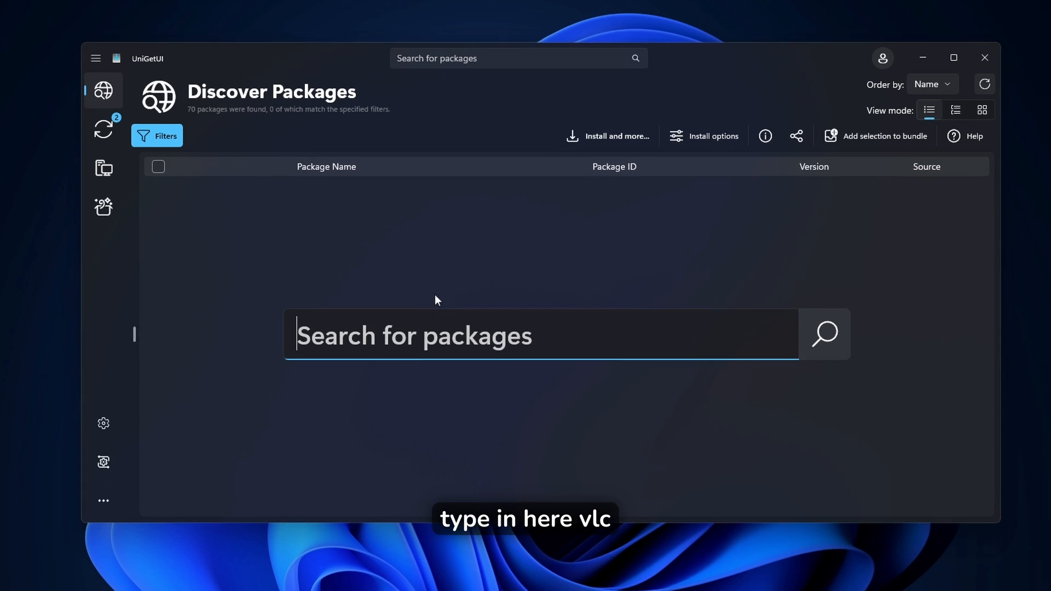
# Step: Enter 'vlc' in the Discover Packages search box
pyautogui.write('vlc')
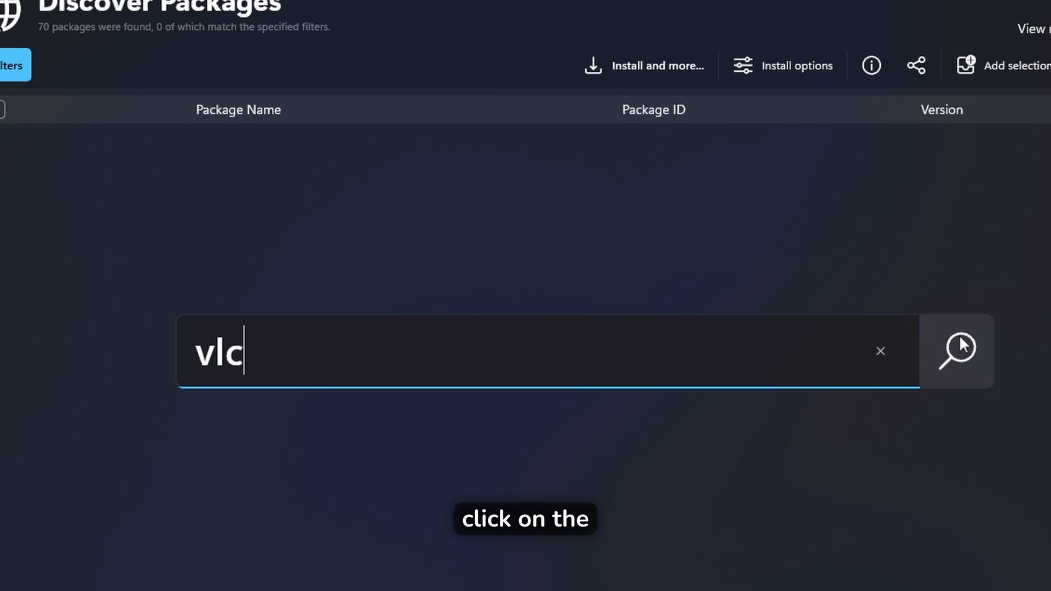
# Step: Search for vlc, select VLC media player (VideoLAN.VLC, winget) and start its install
pyautogui.click(956, 355)
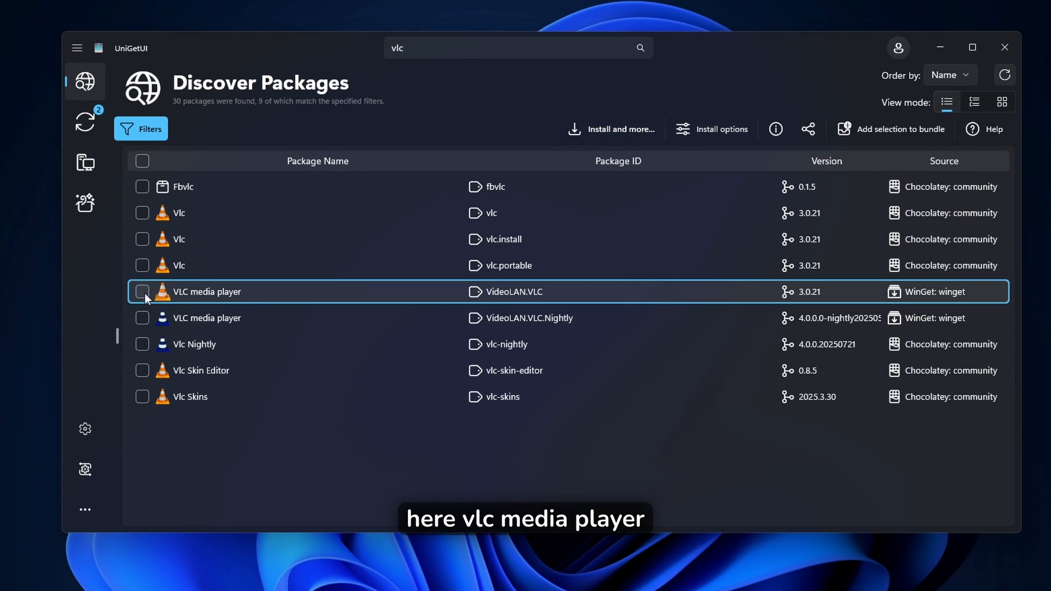
pyautogui.click(142, 292)
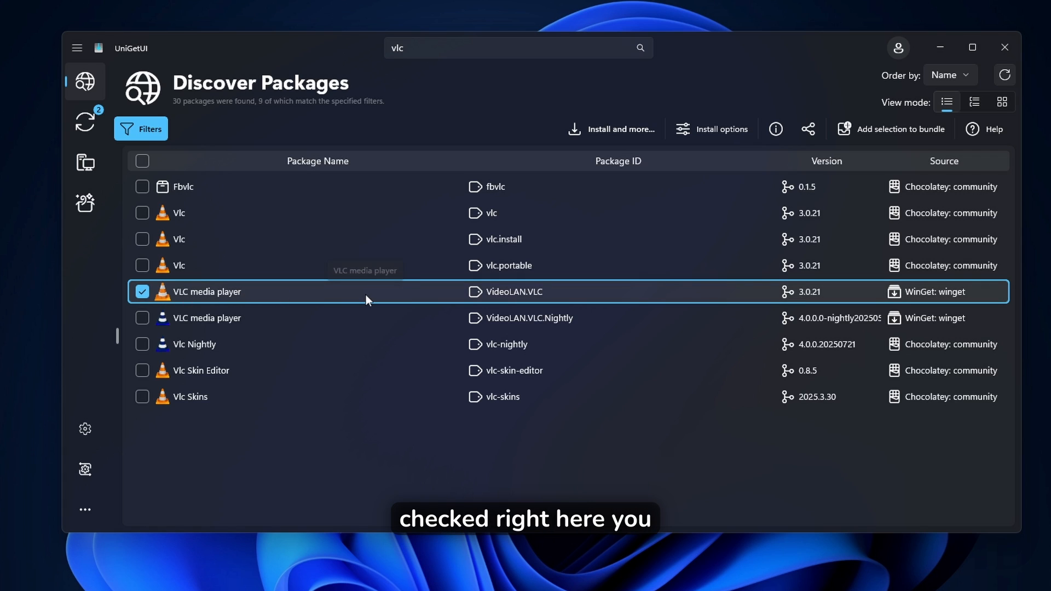
pyautogui.click(621, 129)
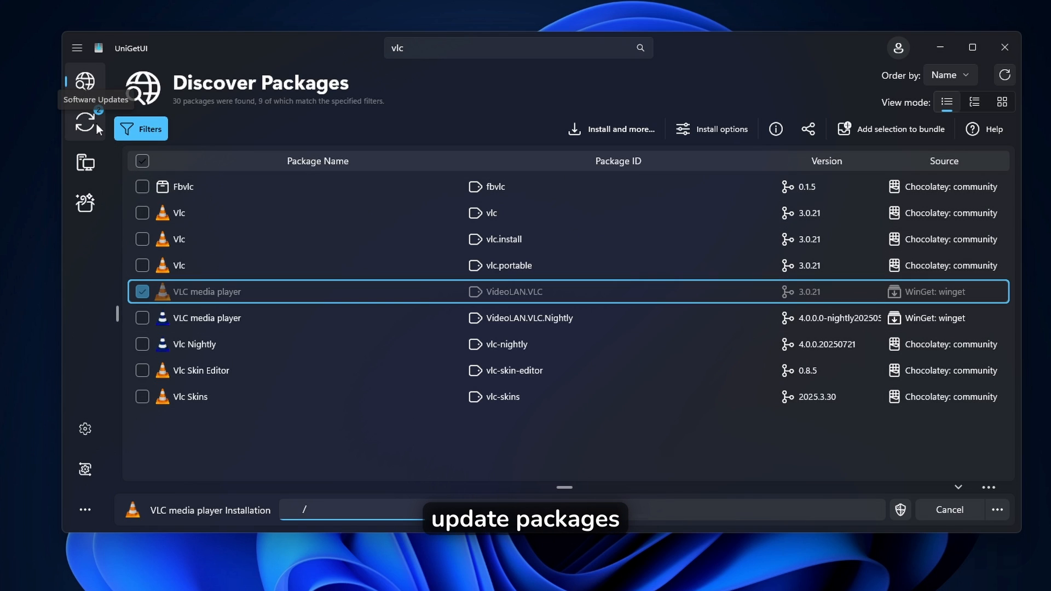
# Step: Show Software Updates and update the outdated App Installer and Microsoft Teams packages
pyautogui.click(85, 120)
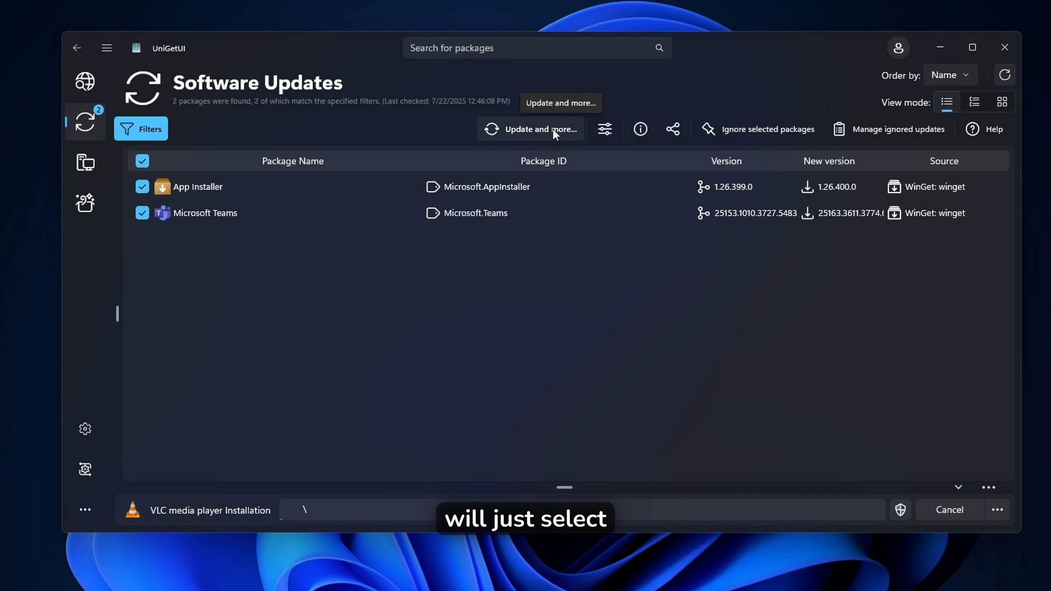
pyautogui.click(542, 129)
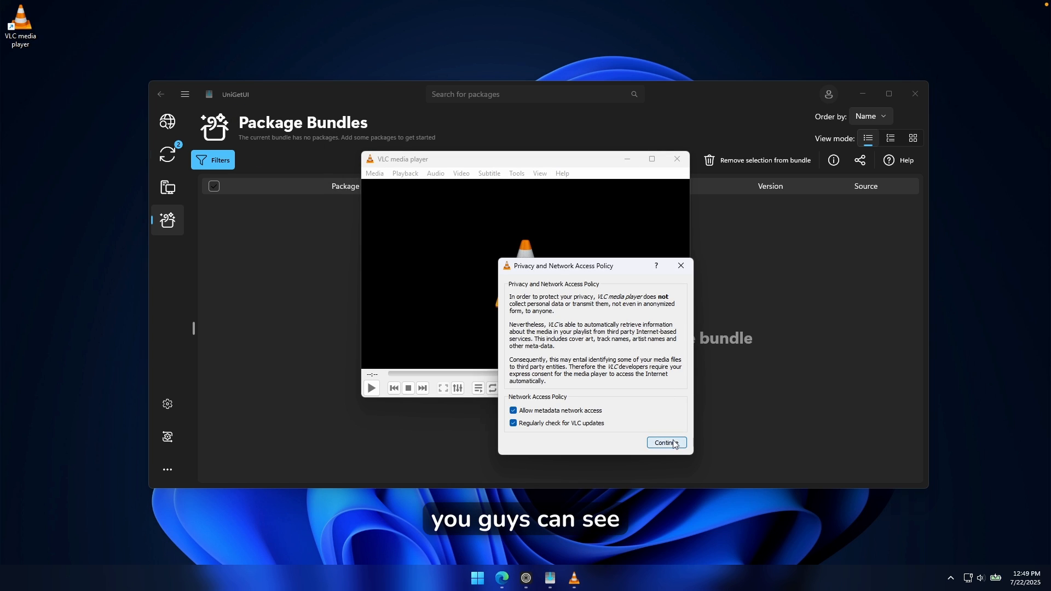
# Step: Accept VLC's privacy and network access policy, then close the player
pyautogui.click(666, 442)
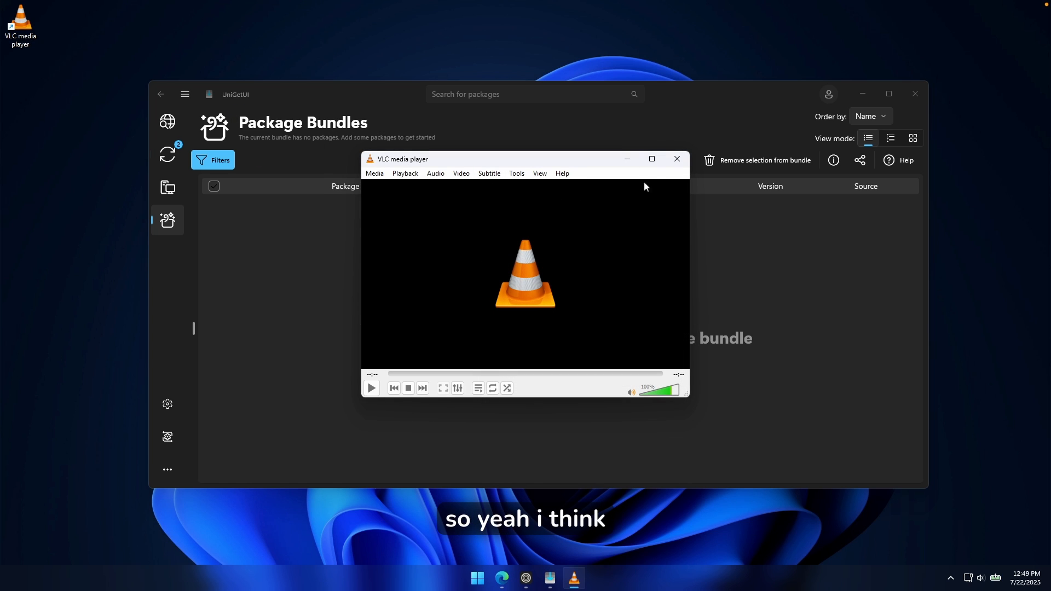
pyautogui.click(676, 159)
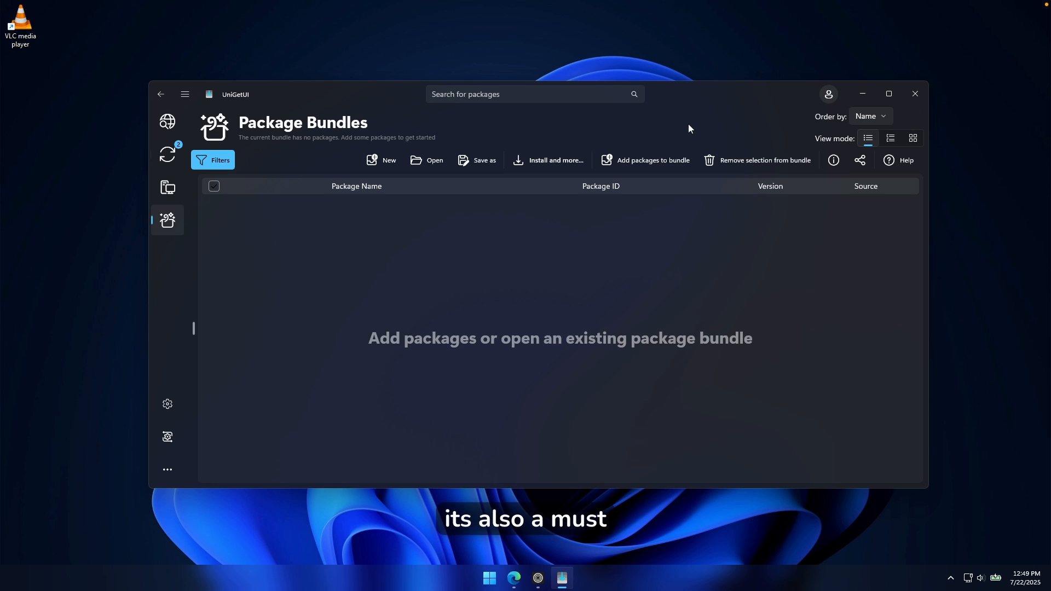